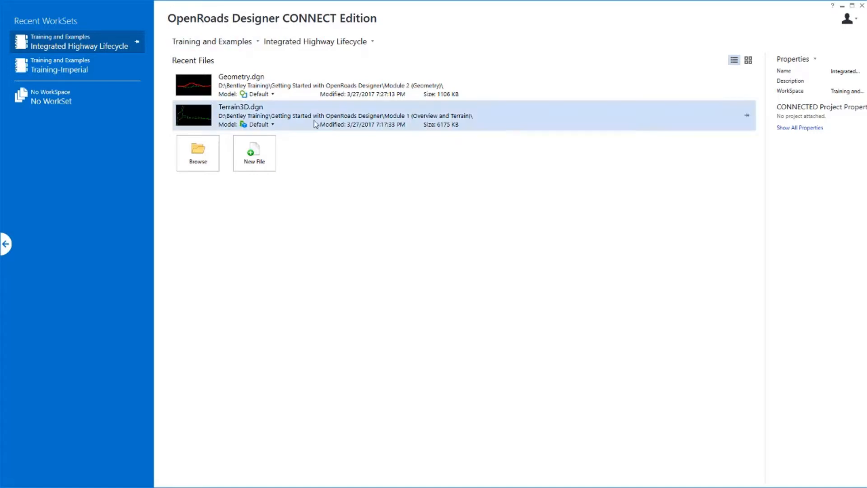
# Step: Browse to the Module 3 (Modeling) folder and select Corridor_RampC.dgn
pyautogui.click(198, 152)
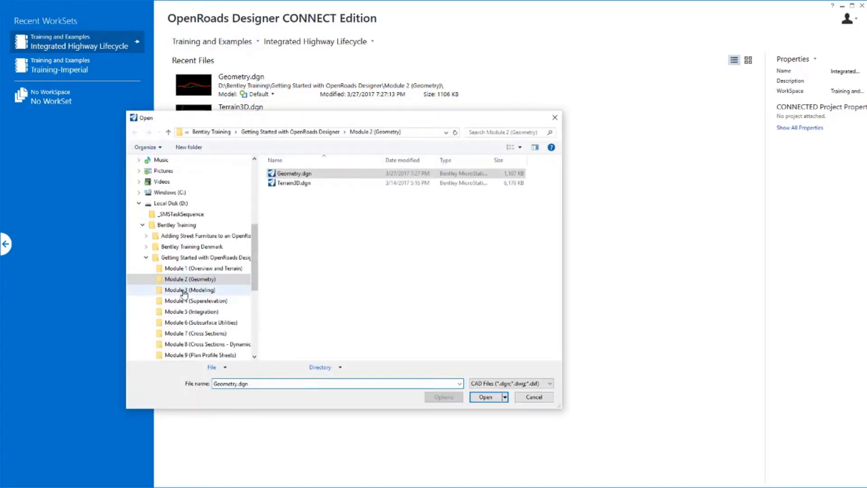
pyautogui.click(190, 290)
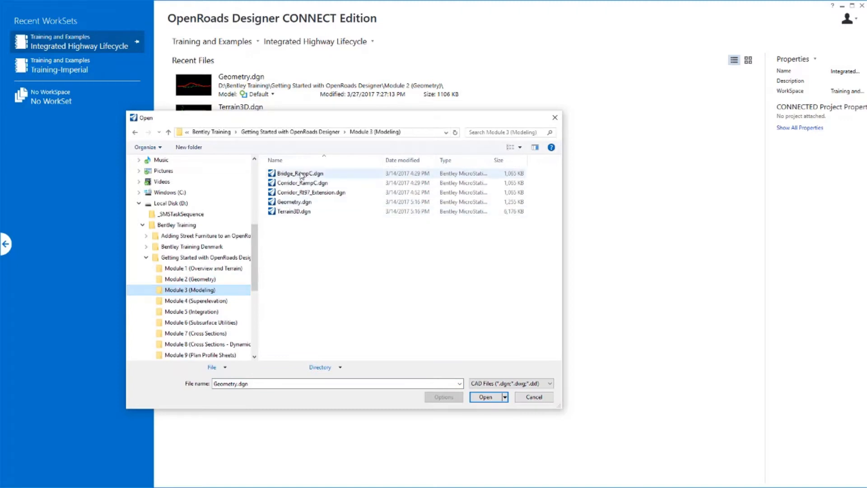
pyautogui.click(312, 192)
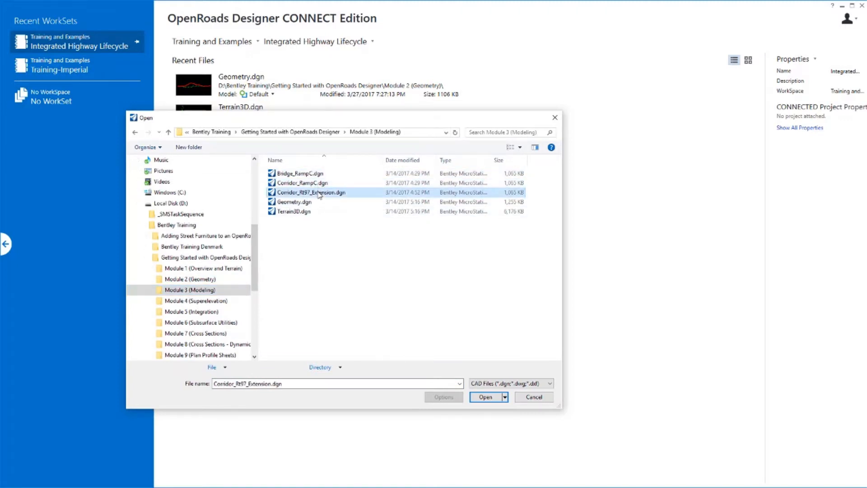
pyautogui.click(302, 182)
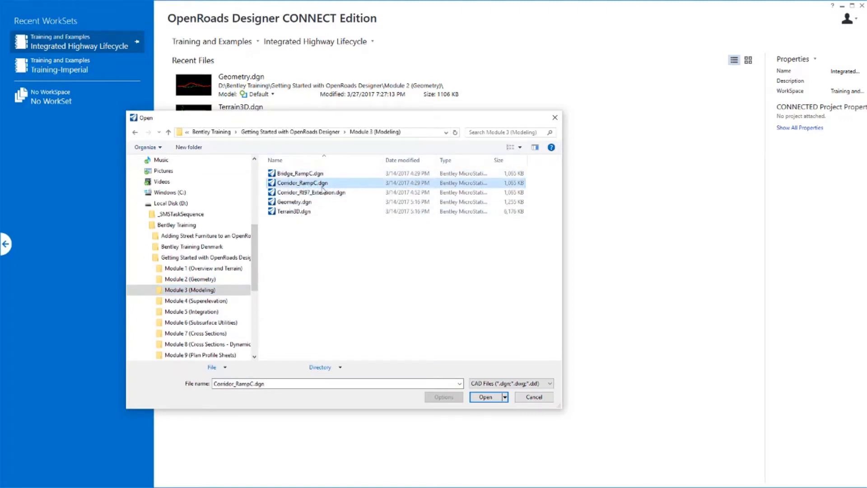
pyautogui.click(302, 173)
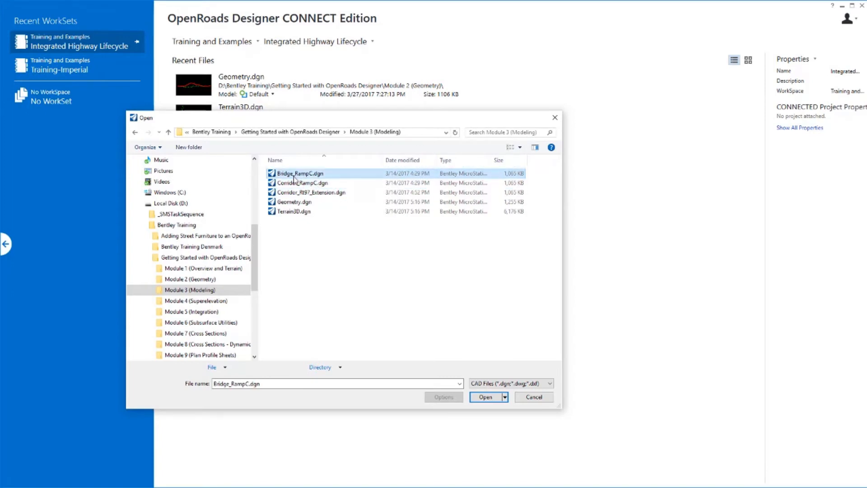
pyautogui.click(311, 192)
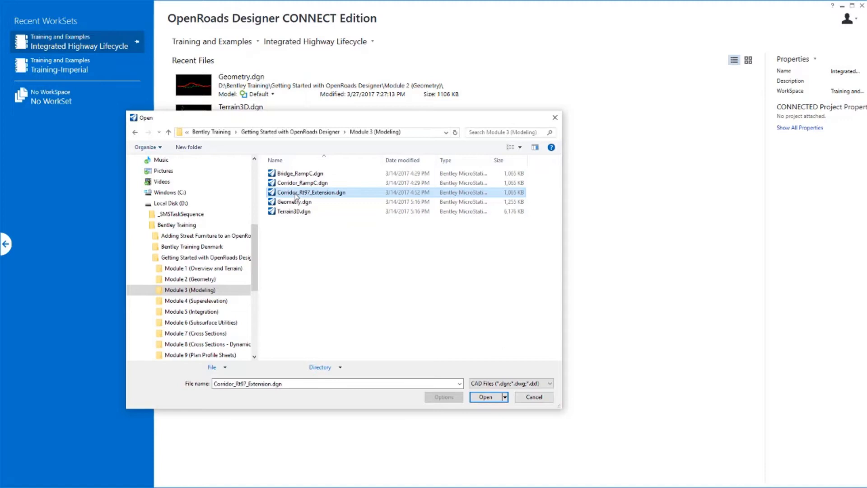
pyautogui.moveTo(302, 183)
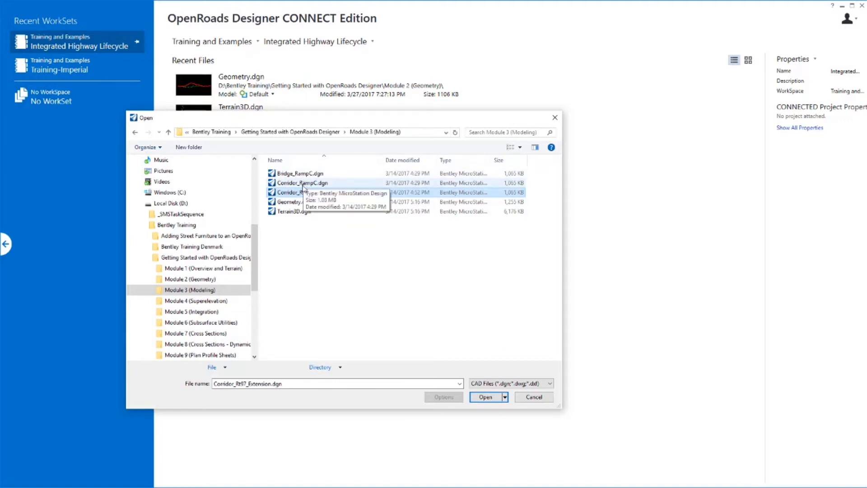
pyautogui.click(301, 182)
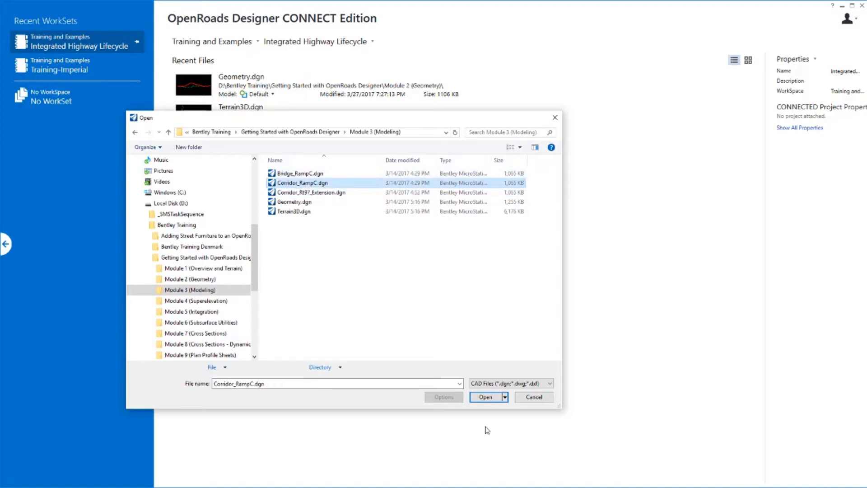
# Step: Open Corridor_RampC.dgn and bring up the corridor modelling commands
pyautogui.click(485, 397)
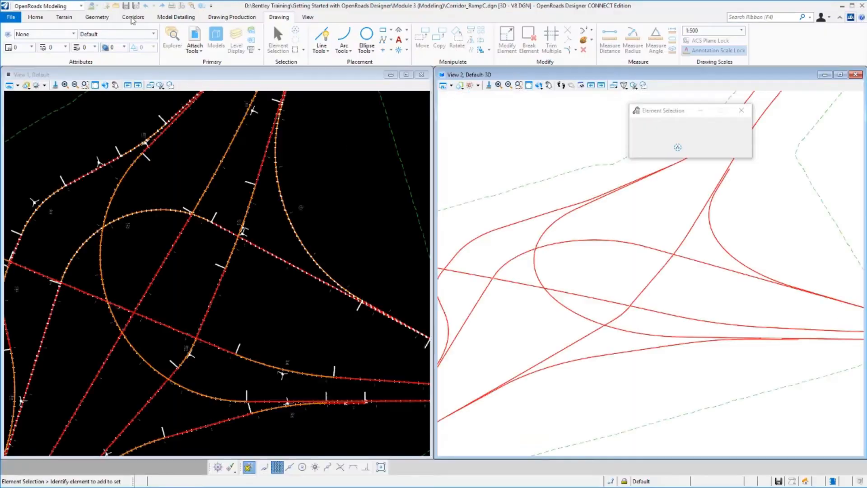
pyautogui.click(132, 18)
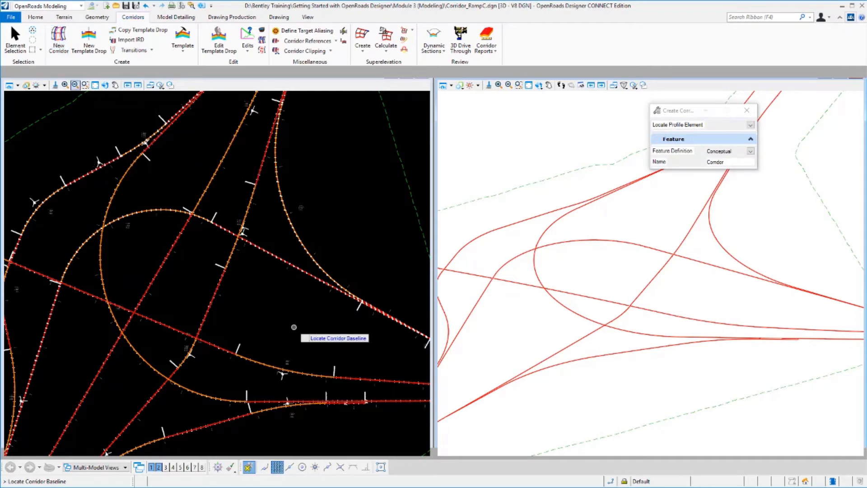
pyautogui.moveTo(302, 230)
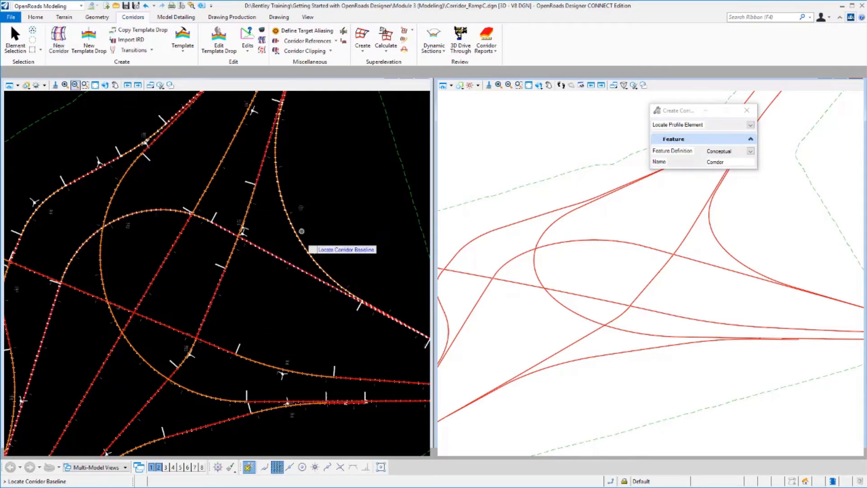
pyautogui.moveTo(257, 330)
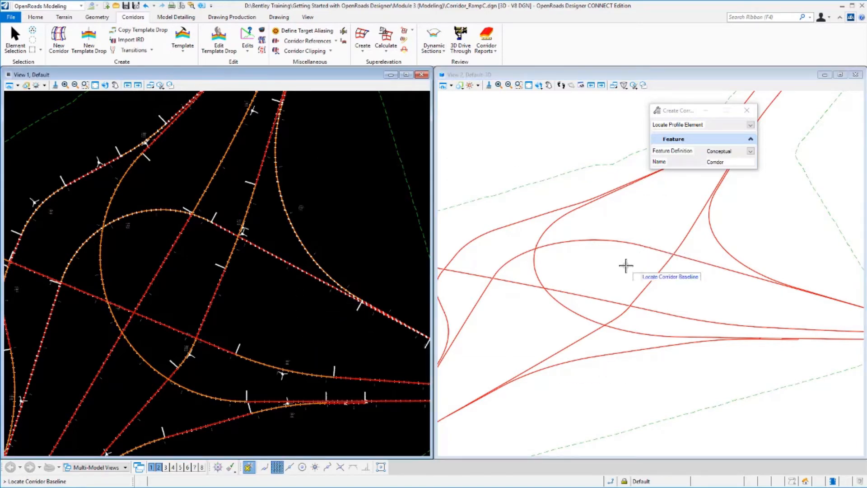
pyautogui.moveTo(593, 286)
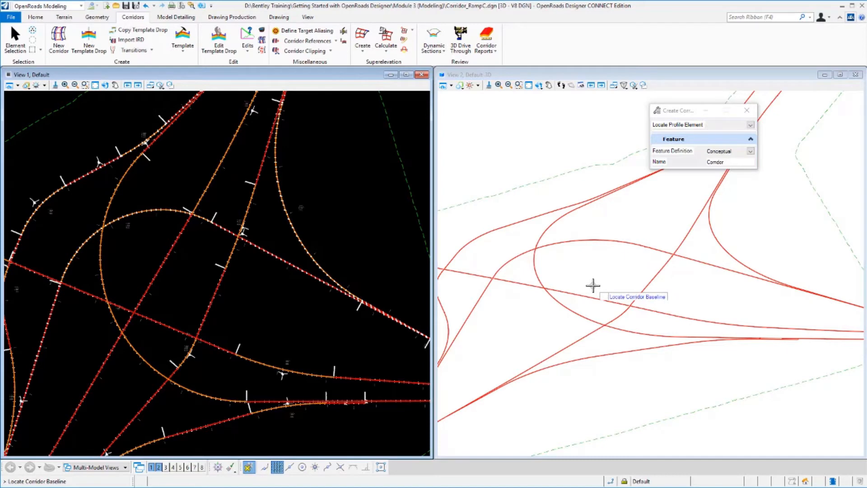
pyautogui.moveTo(343, 220)
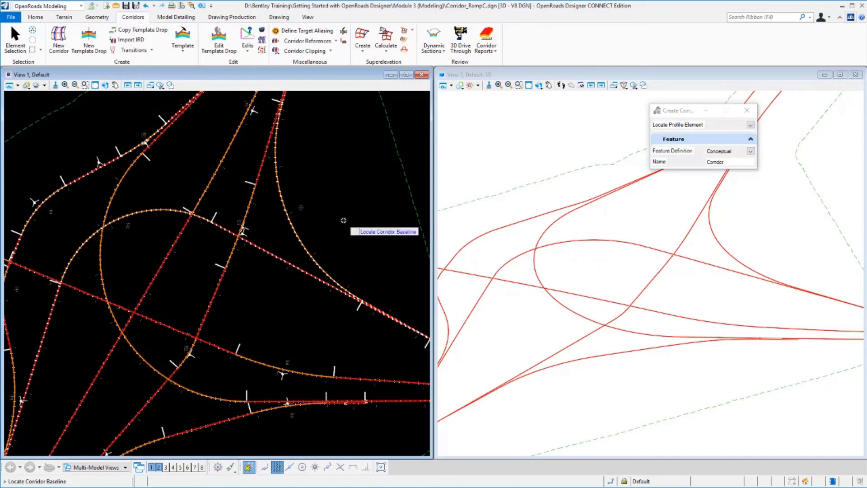
# Step: Start a new corridor along the Ramp C baseline and accept its default name
pyautogui.click(58, 40)
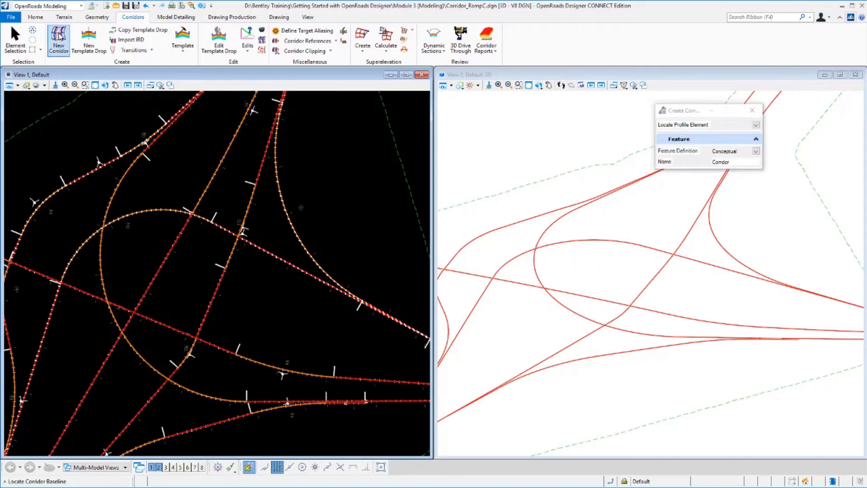
pyautogui.moveTo(98, 271)
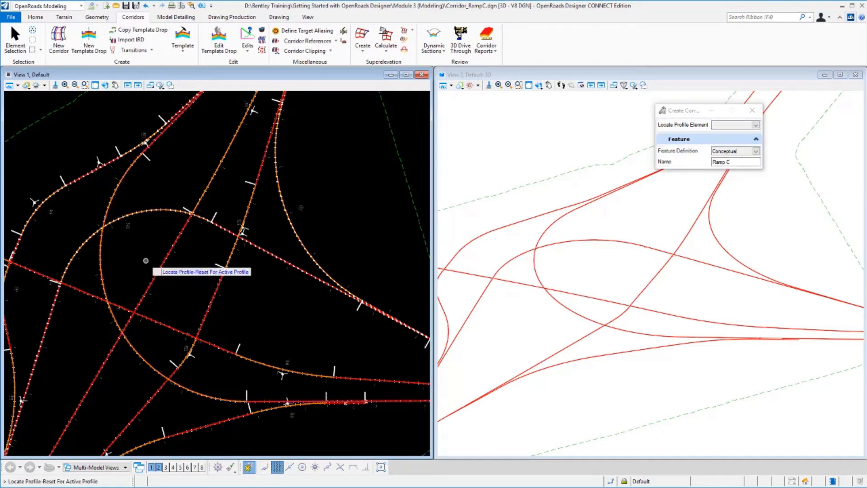
pyautogui.moveTo(118, 200)
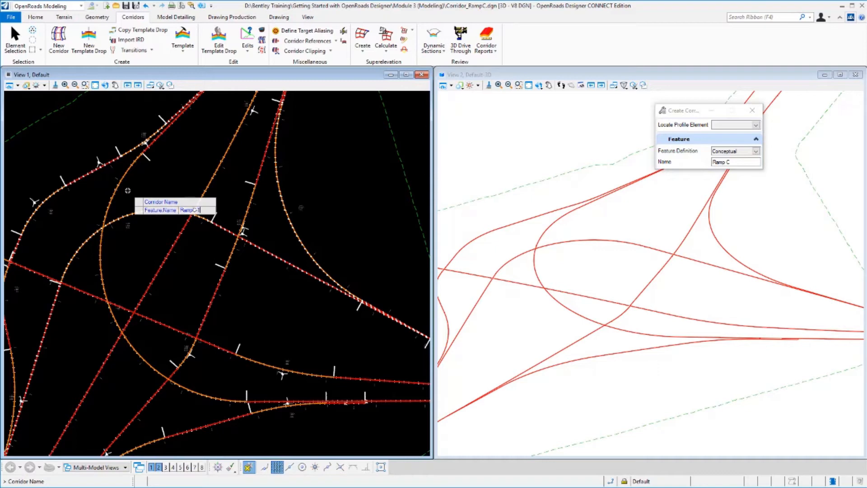
pyautogui.click(153, 164)
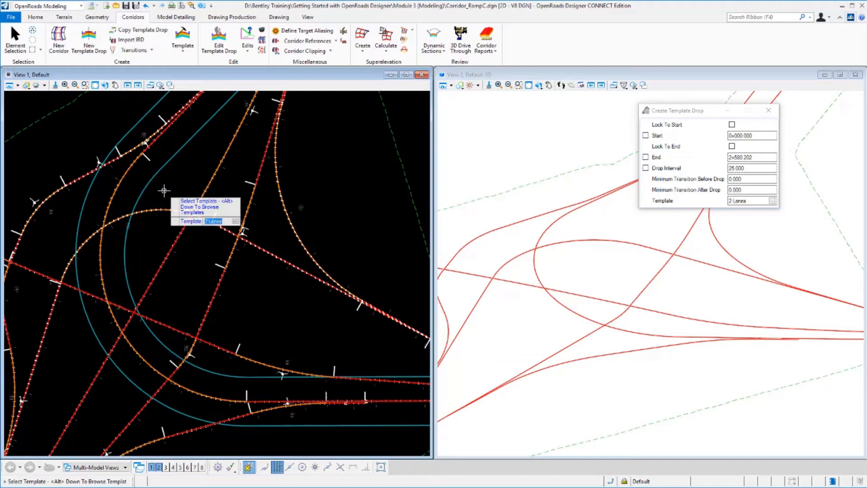
# Step: Use the IHL Ramp RT Tie template for the corridor's template drop
pyautogui.click(235, 221)
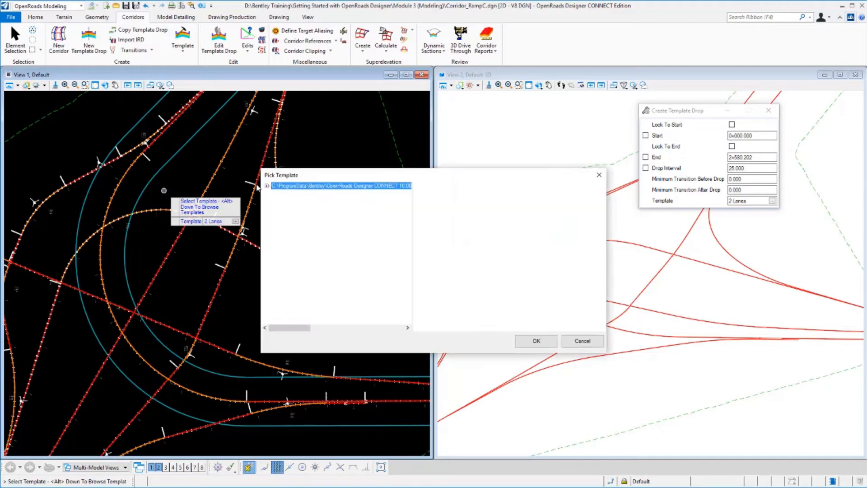
pyautogui.click(269, 186)
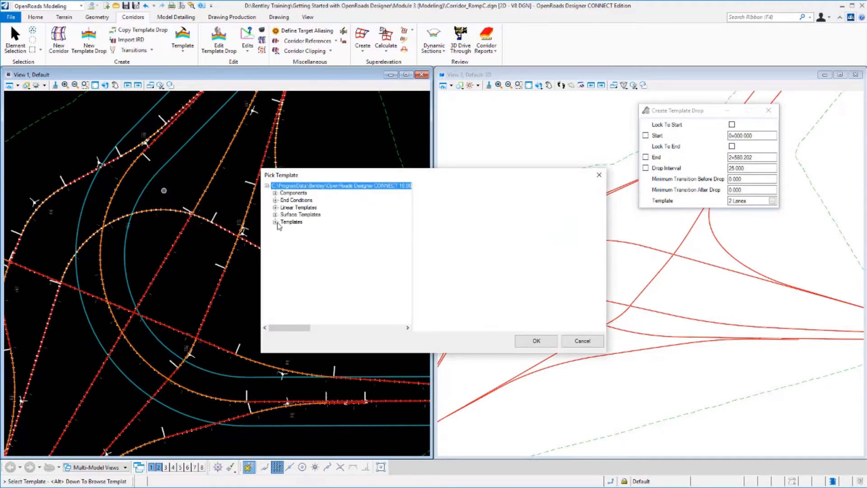
pyautogui.click(276, 222)
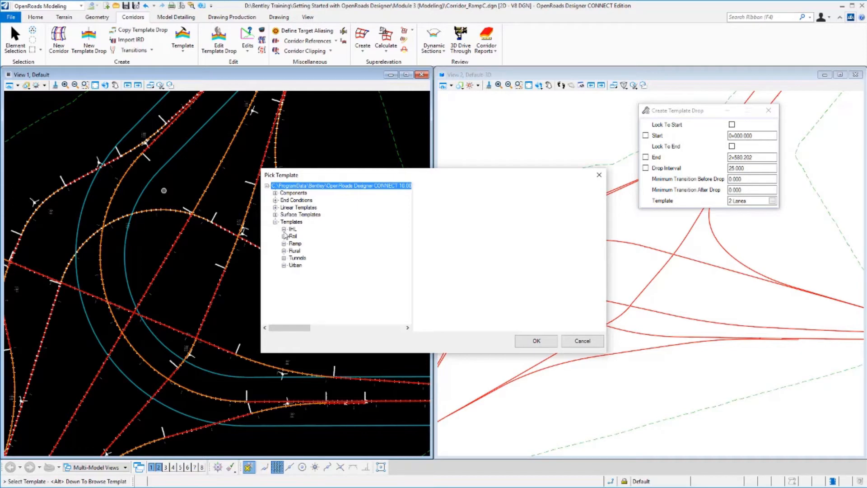
pyautogui.click(284, 229)
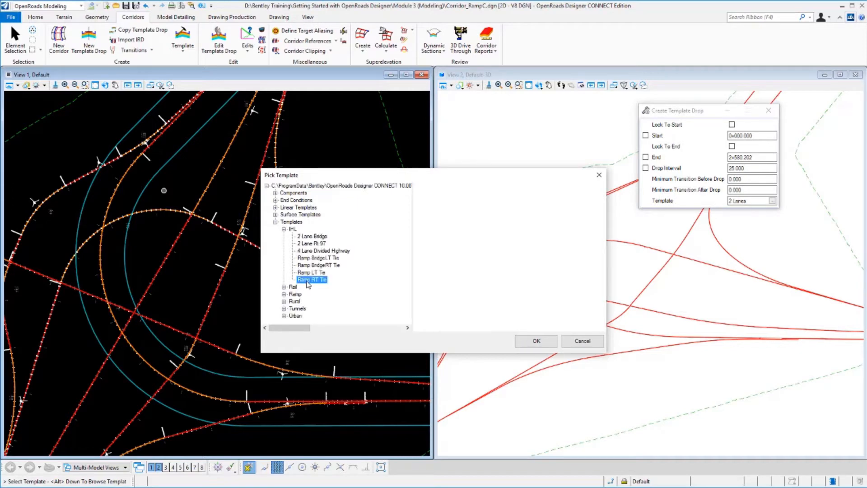
pyautogui.click(312, 279)
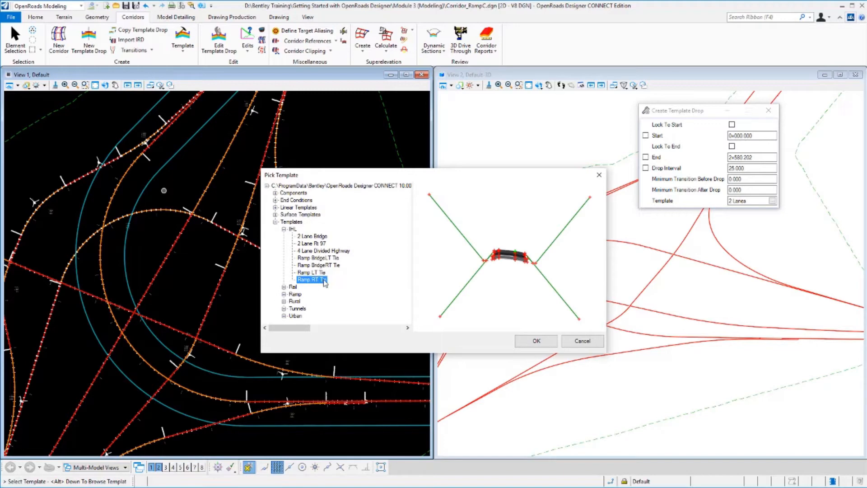
pyautogui.click(535, 340)
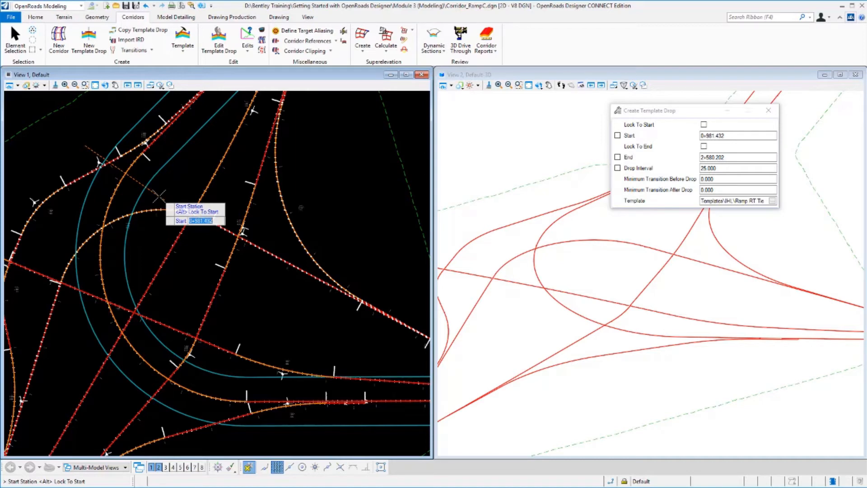
# Step: Lock the template drop to the corridor start and end it at station 1000
pyautogui.click(704, 124)
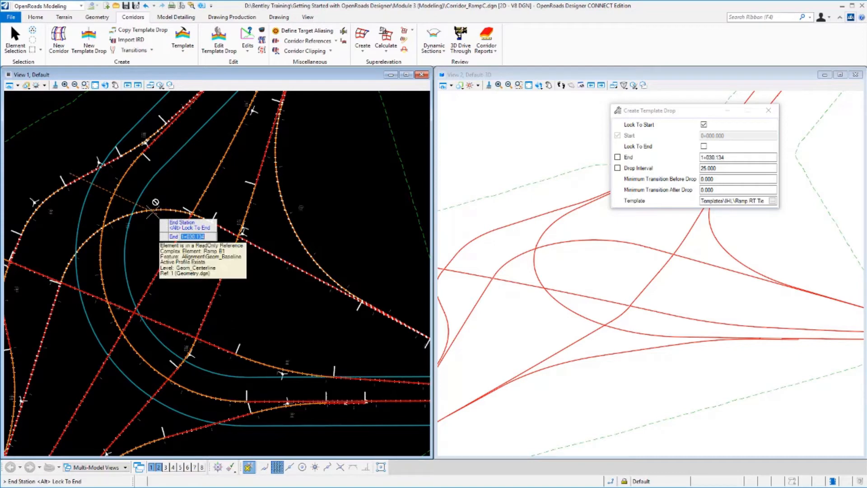
pyautogui.write('1000')
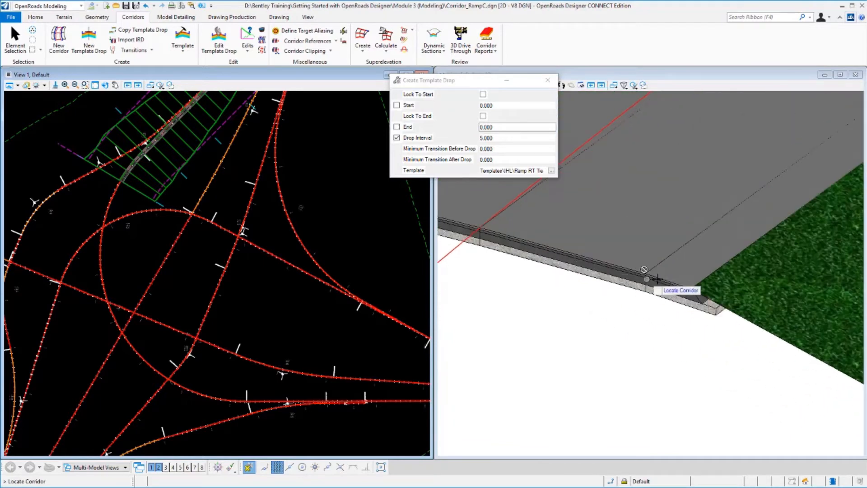
pyautogui.moveTo(658, 271)
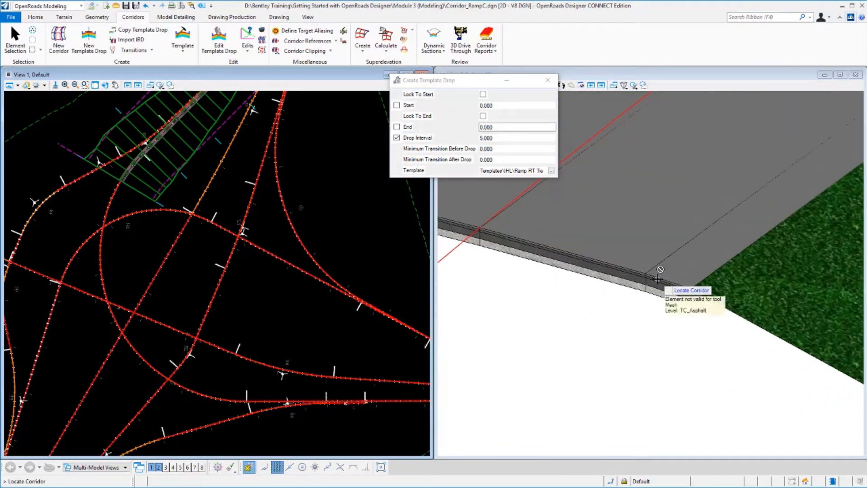
pyautogui.moveTo(624, 283)
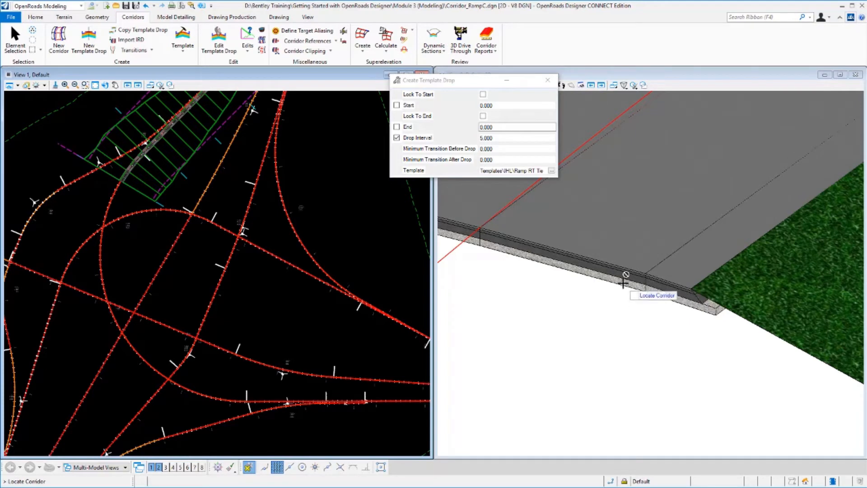
pyautogui.moveTo(618, 283)
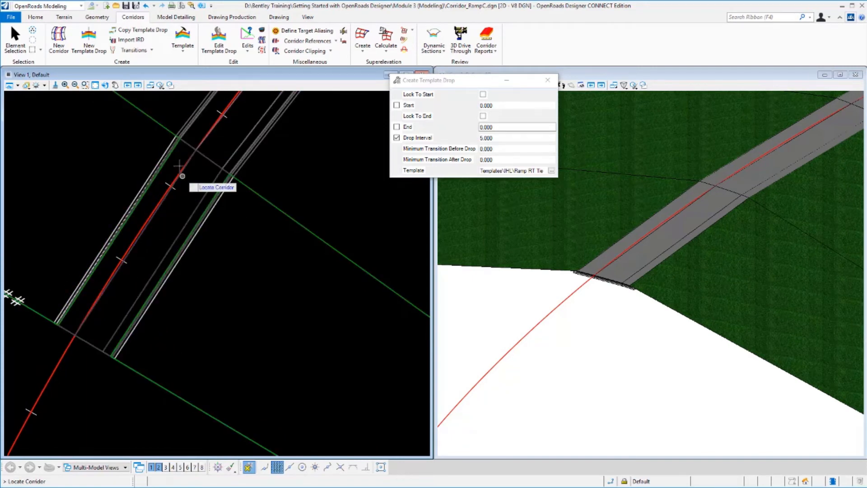
pyautogui.moveTo(117, 252)
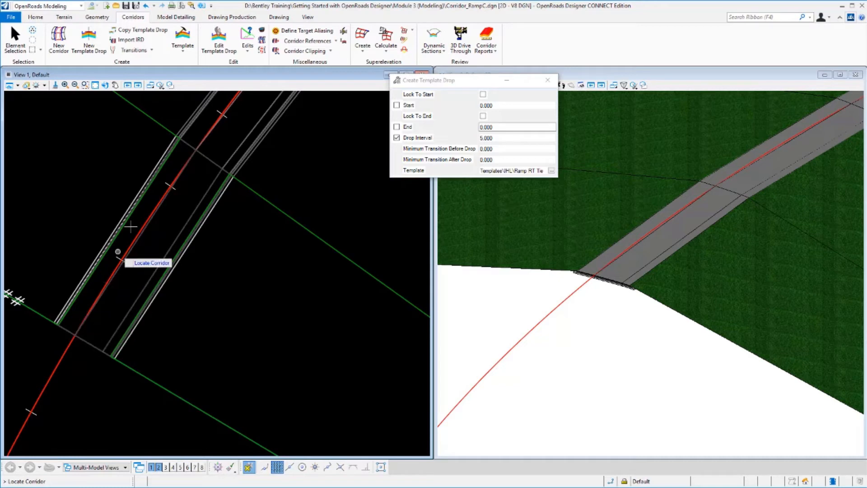
pyautogui.moveTo(81, 323)
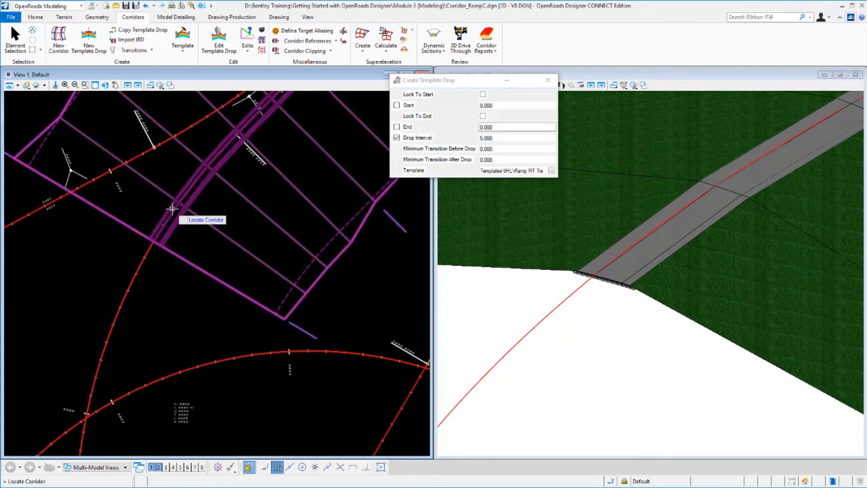
pyautogui.moveTo(172, 209)
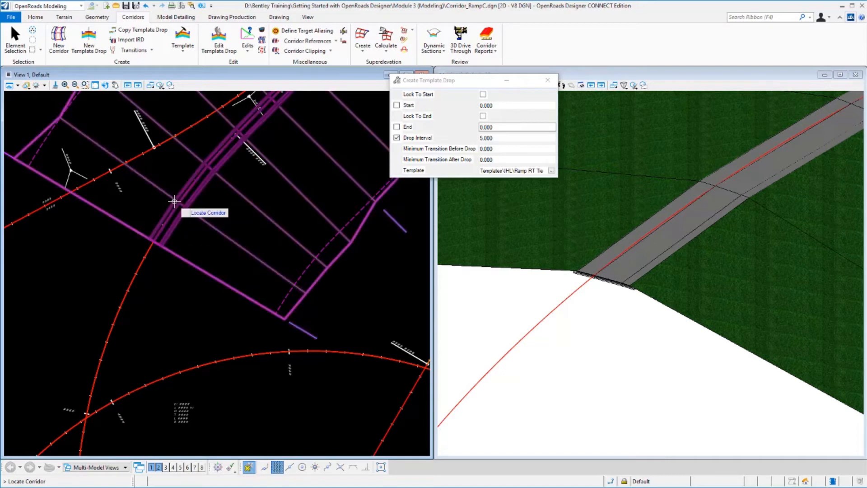
pyautogui.moveTo(173, 201)
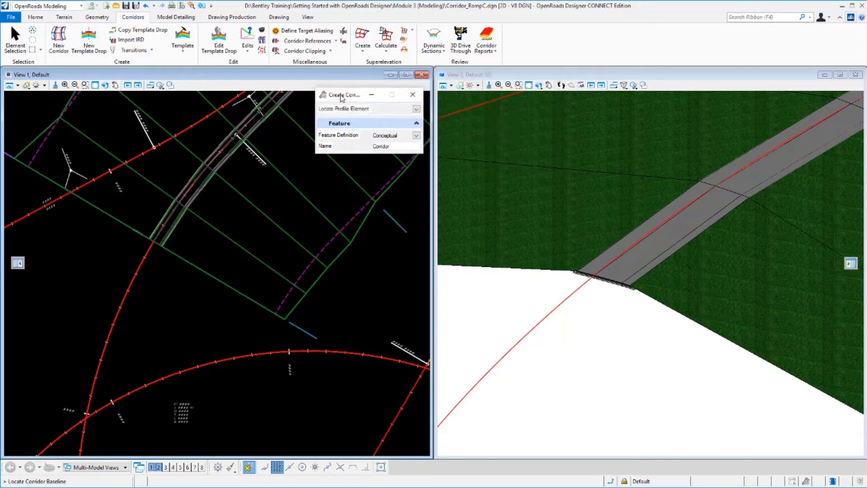
pyautogui.moveTo(342, 94); pyautogui.dragTo(308, 101)
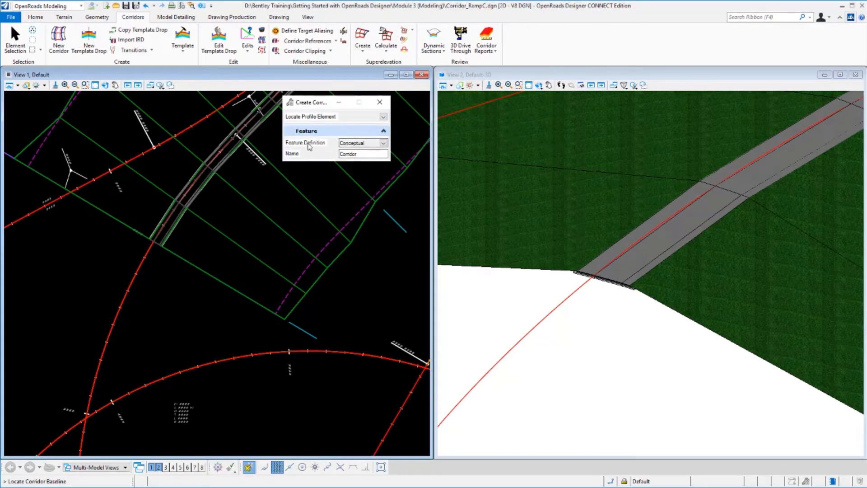
pyautogui.moveTo(284, 146)
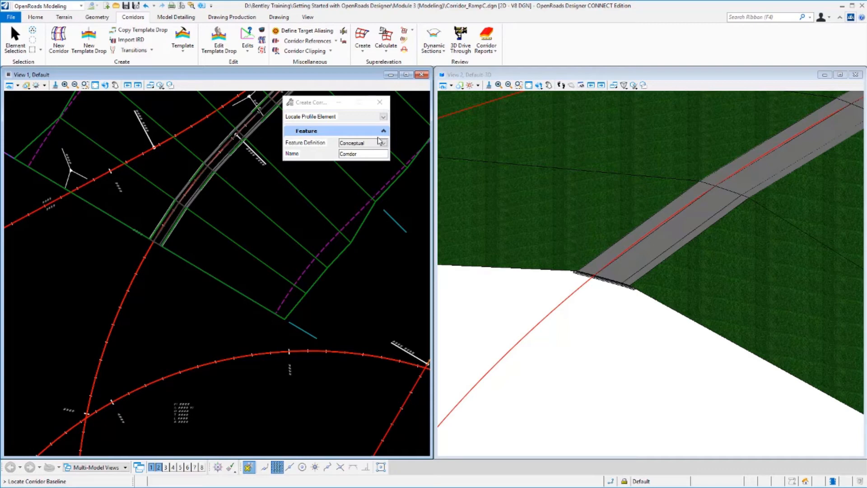
pyautogui.click(382, 143)
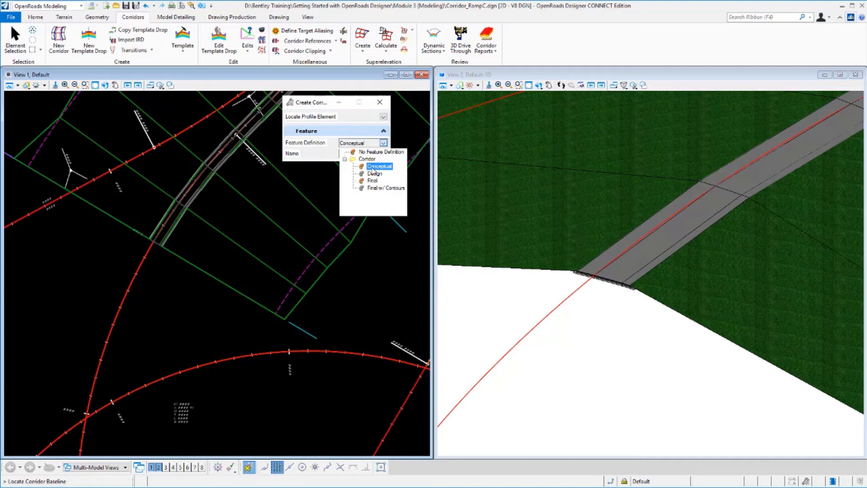
pyautogui.click(379, 166)
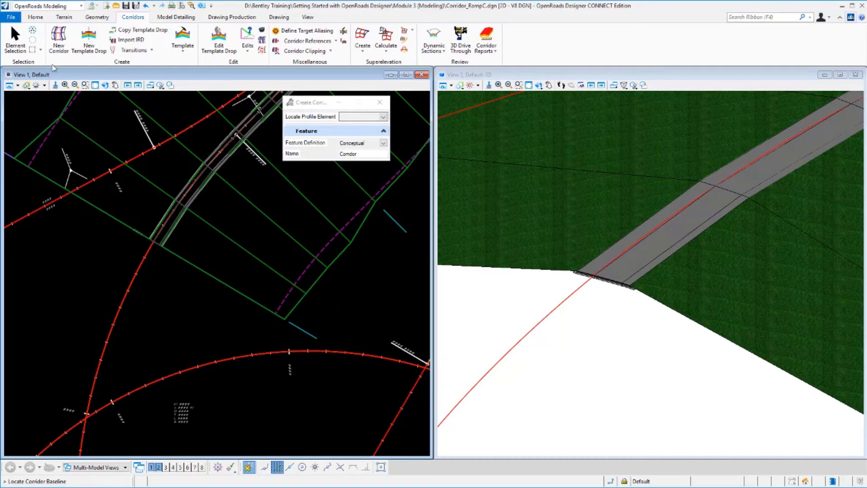
# Step: Switch back to element selection to inspect the RampC-1 corridor
pyautogui.click(14, 38)
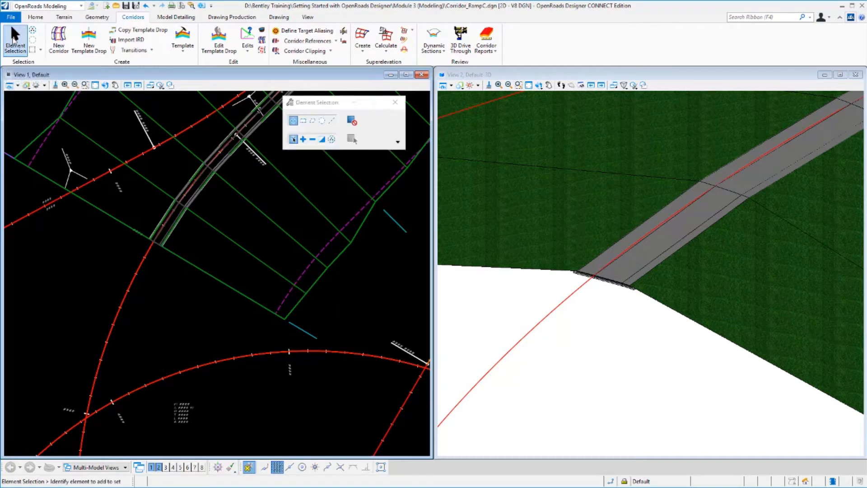
pyautogui.moveTo(335, 264)
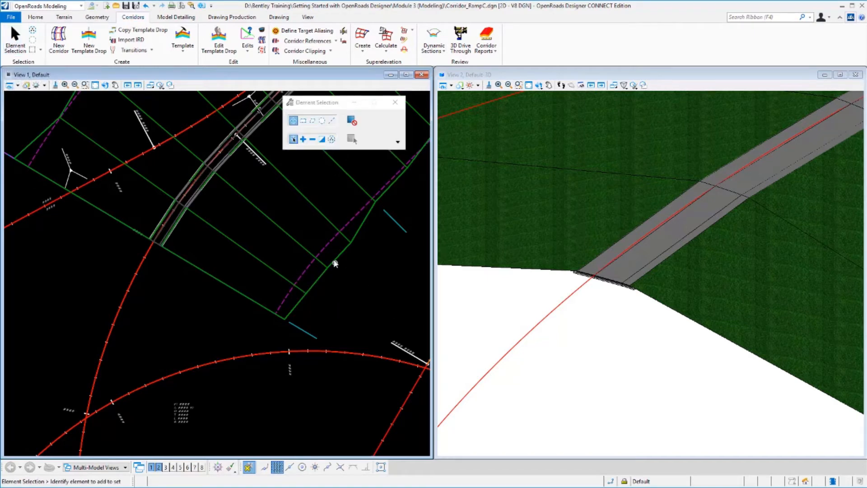
pyautogui.moveTo(358, 238)
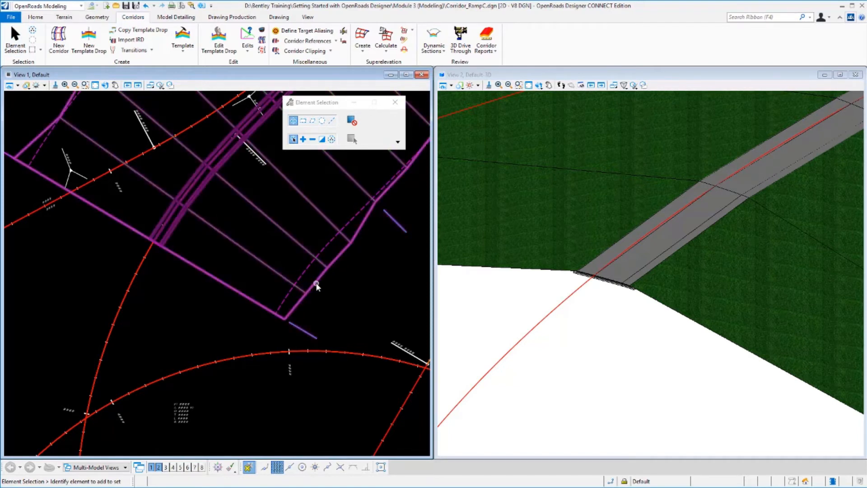
pyautogui.moveTo(316, 339)
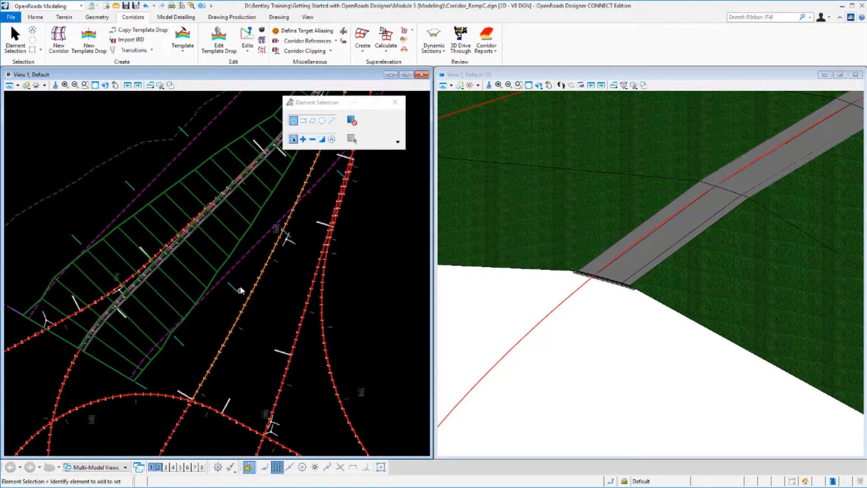
pyautogui.moveTo(124, 171)
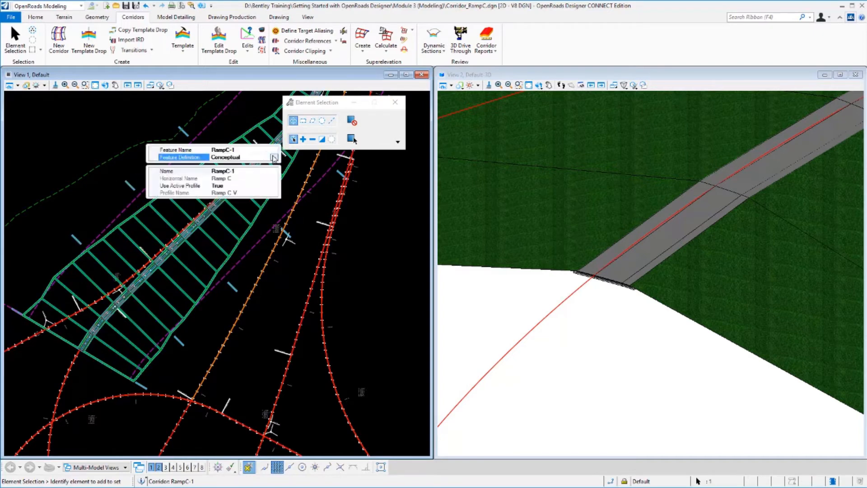
# Step: Change the RampC-1 corridor's feature definition to Final and clear the selection
pyautogui.click(273, 157)
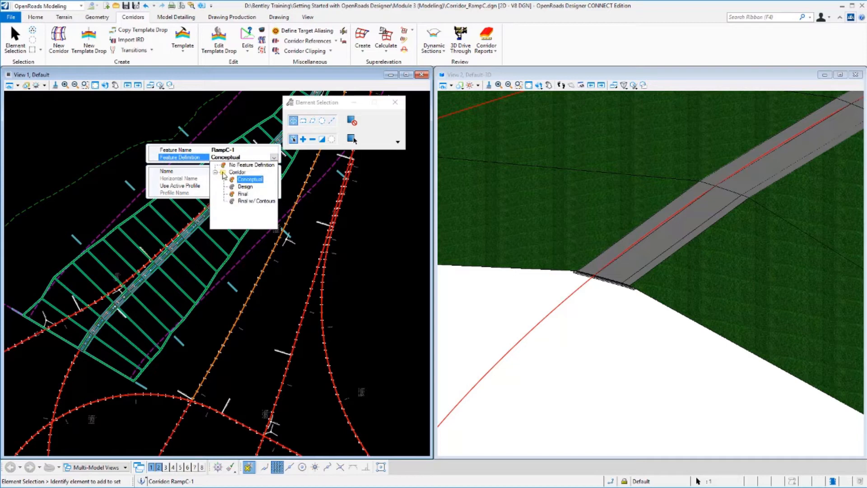
pyautogui.moveTo(243, 194)
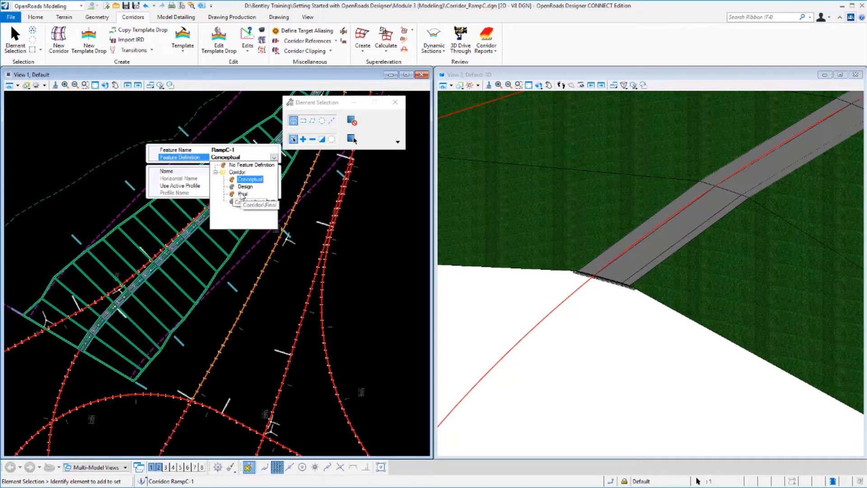
pyautogui.click(249, 179)
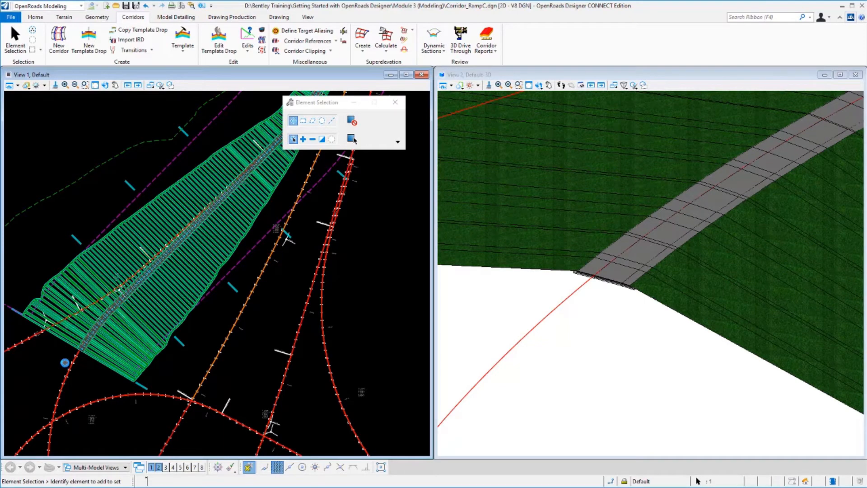
pyautogui.click(130, 282)
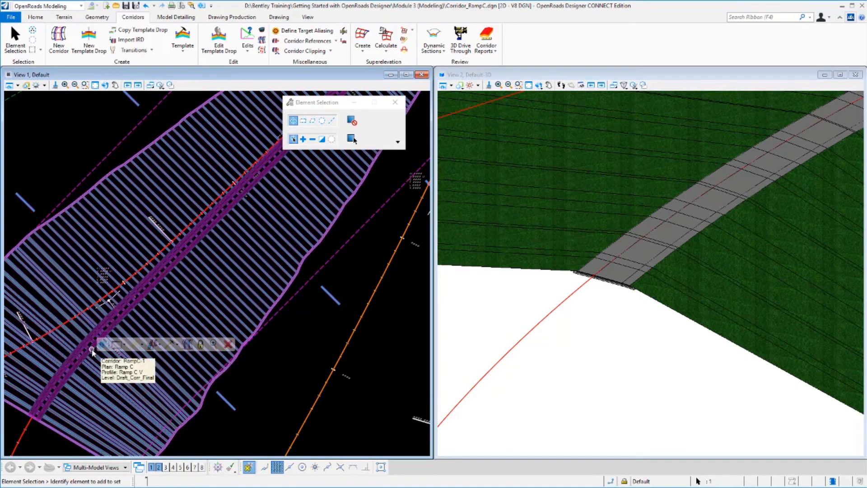
pyautogui.click(94, 348)
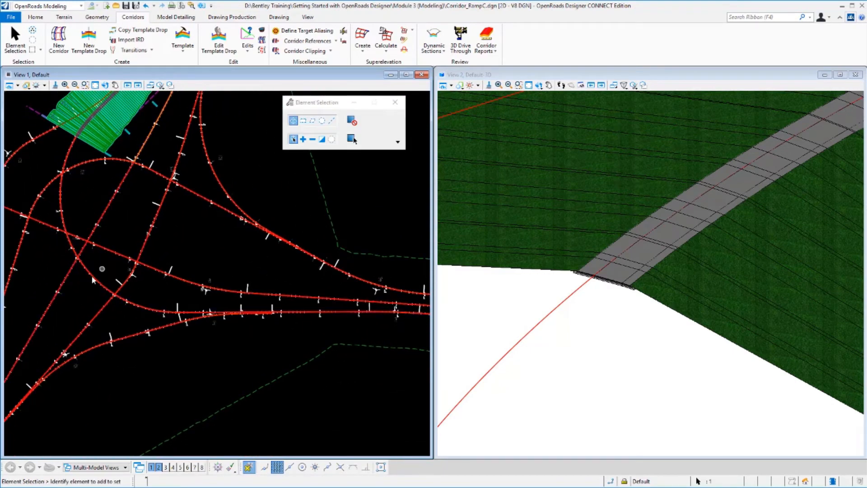
# Step: Start a Final feature-definition corridor using the lower alignment as baseline
pyautogui.click(410, 308)
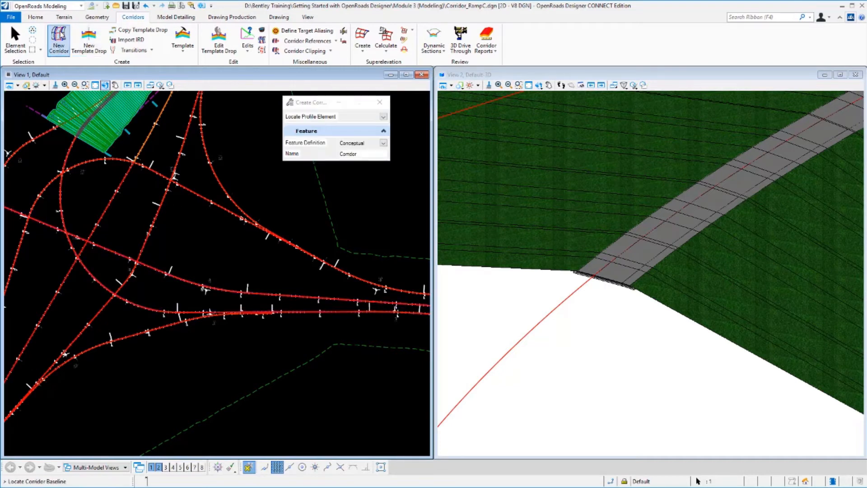
pyautogui.click(383, 142)
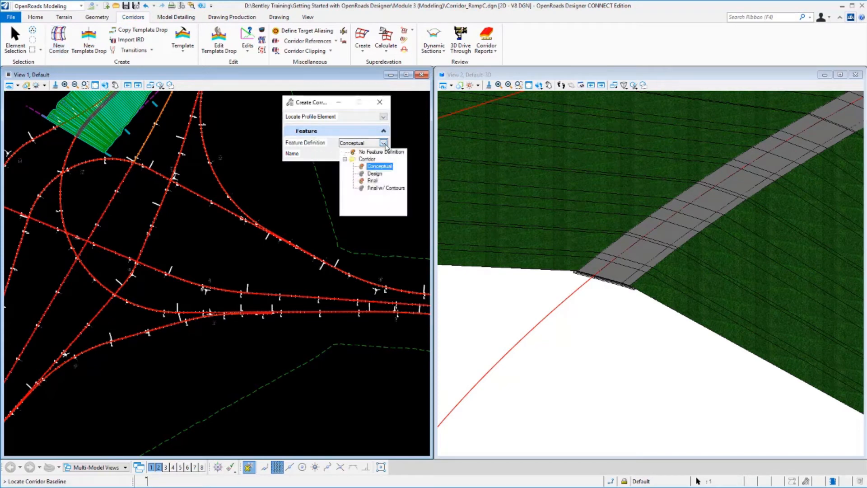
pyautogui.click(372, 180)
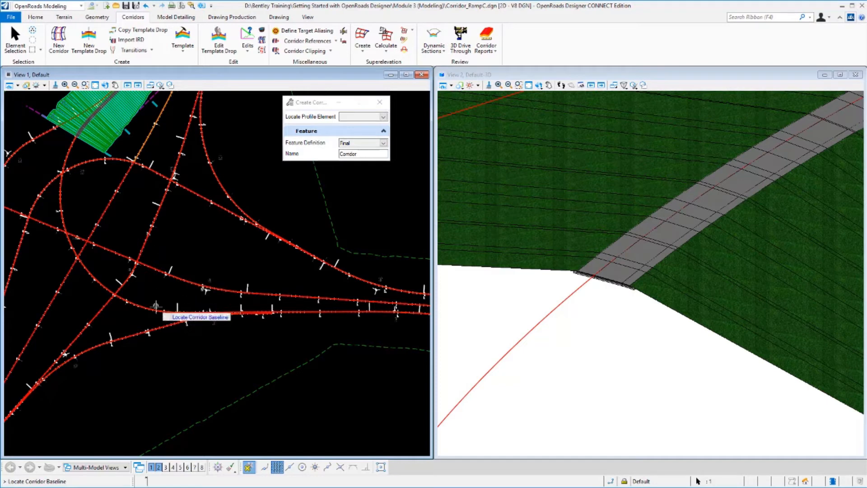
pyautogui.click(157, 305)
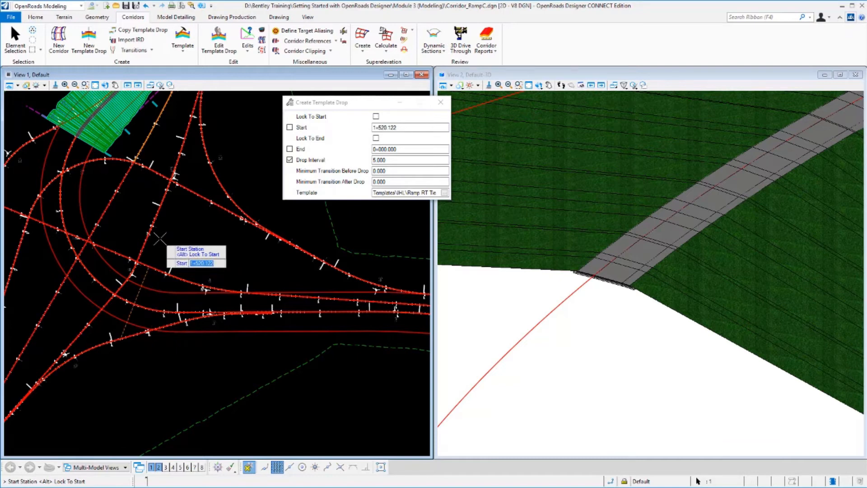
# Step: Drop the template from station 1+550.000 to about 1+704.480
pyautogui.write('1550')
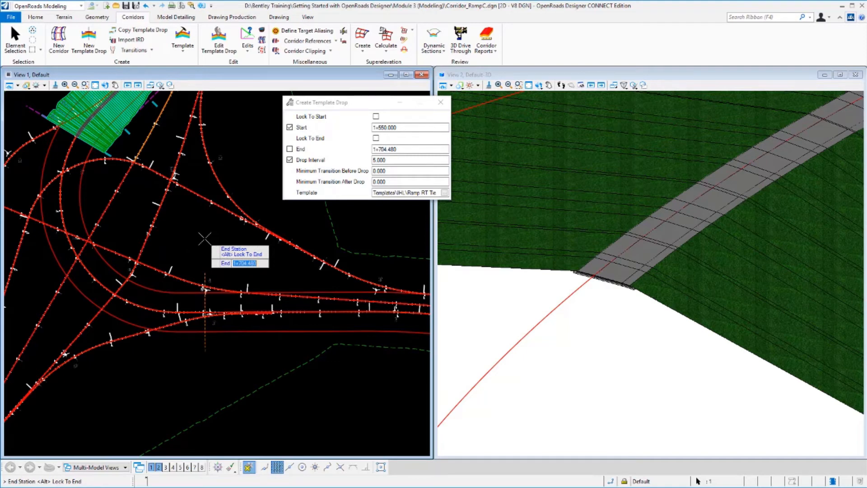
pyautogui.click(375, 137)
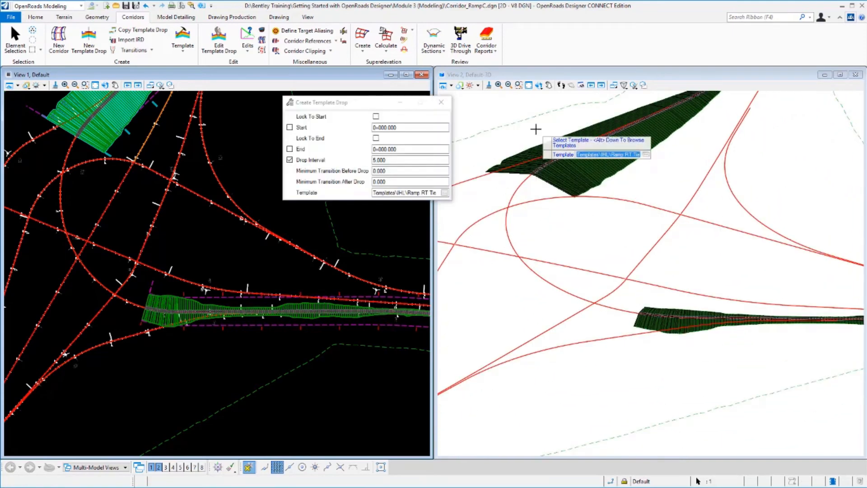
pyautogui.moveTo(675, 319)
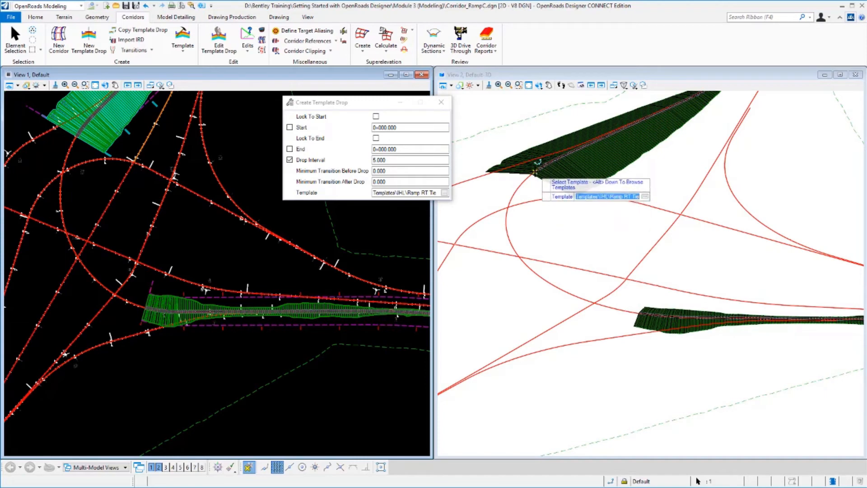
pyautogui.moveTo(609, 298)
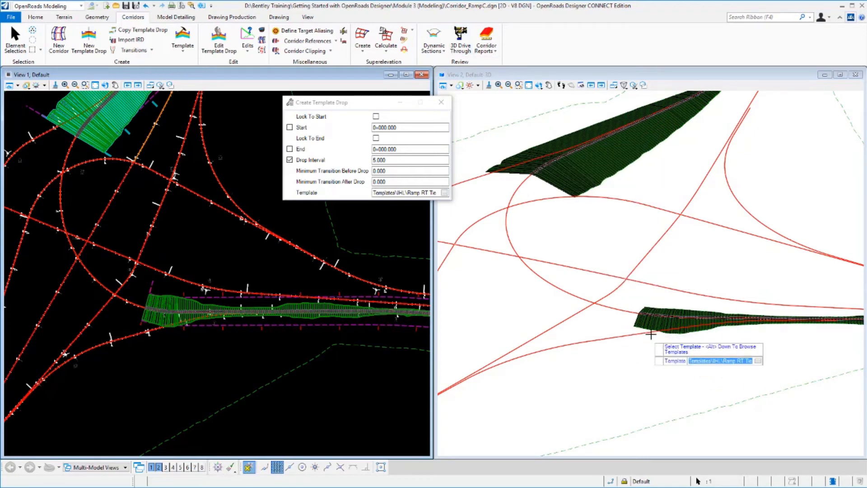
pyautogui.moveTo(654, 324)
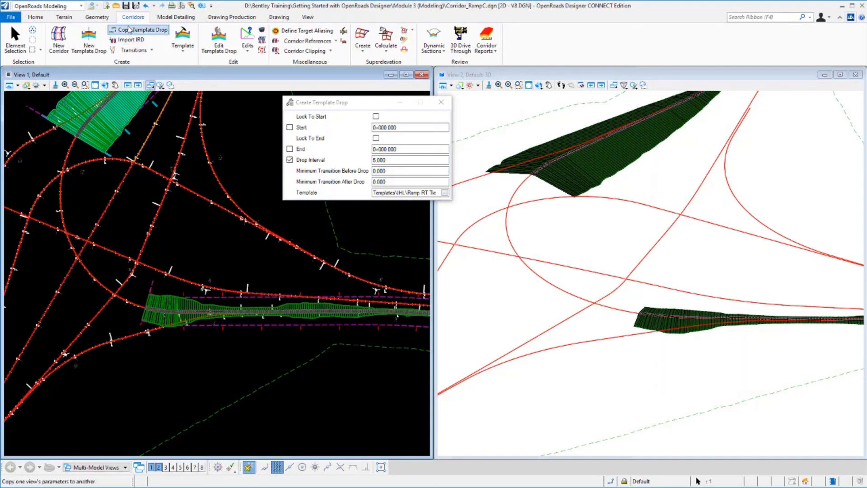
# Step: Open Bridge_RampC.dgn from the Open dialog
pyautogui.click(444, 193)
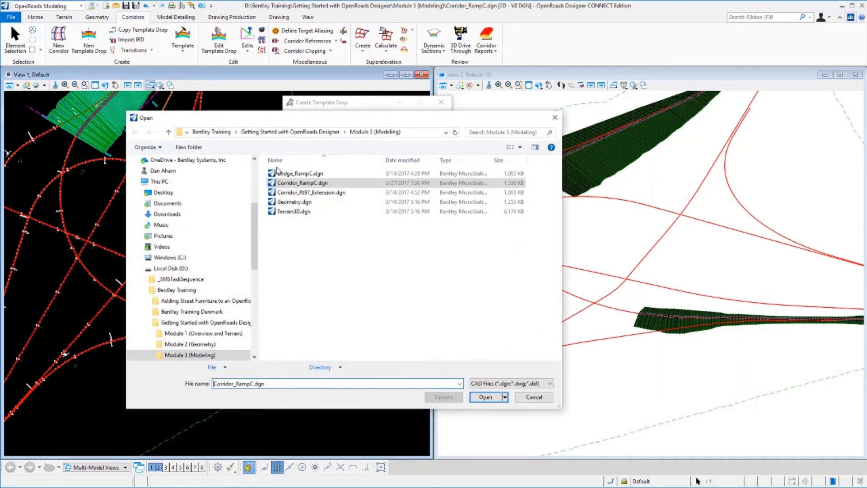
pyautogui.click(301, 173)
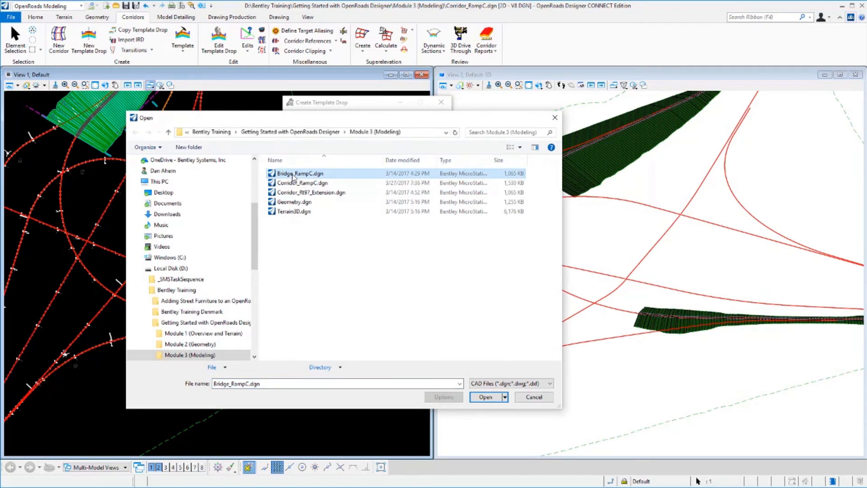
pyautogui.click(485, 397)
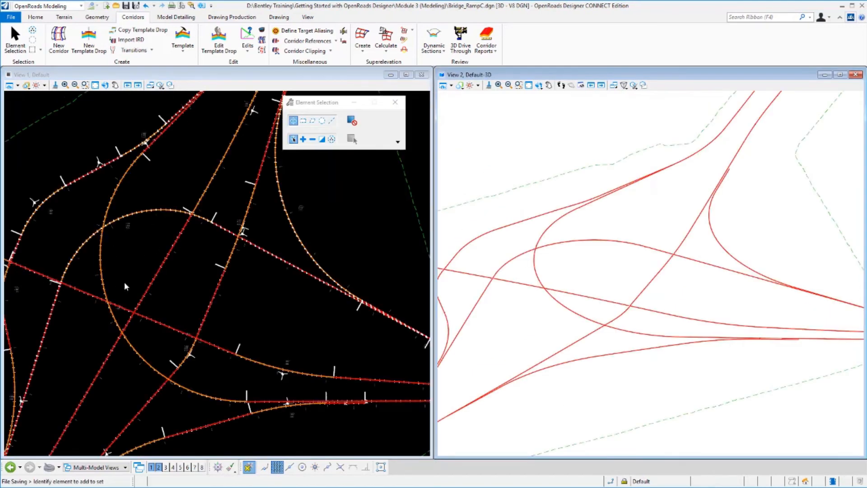
# Step: Create a new corridor on the Ramp C alignment named 'Bridge-Ramp'
pyautogui.click(59, 40)
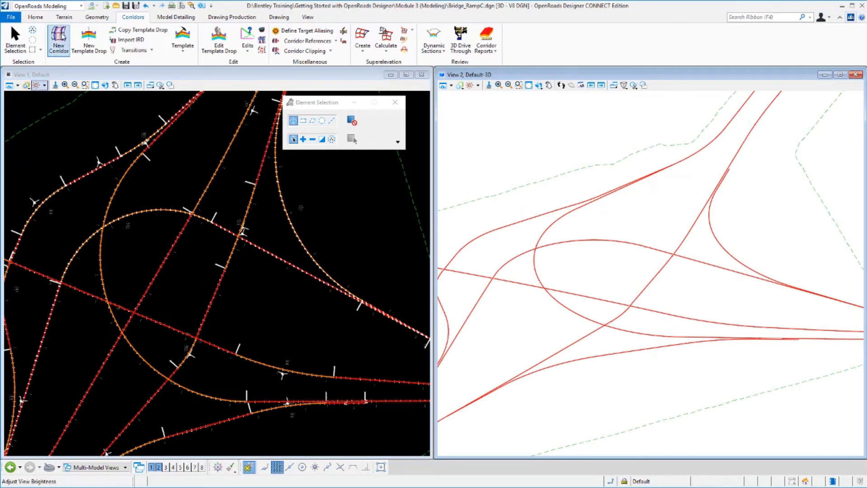
pyautogui.click(58, 40)
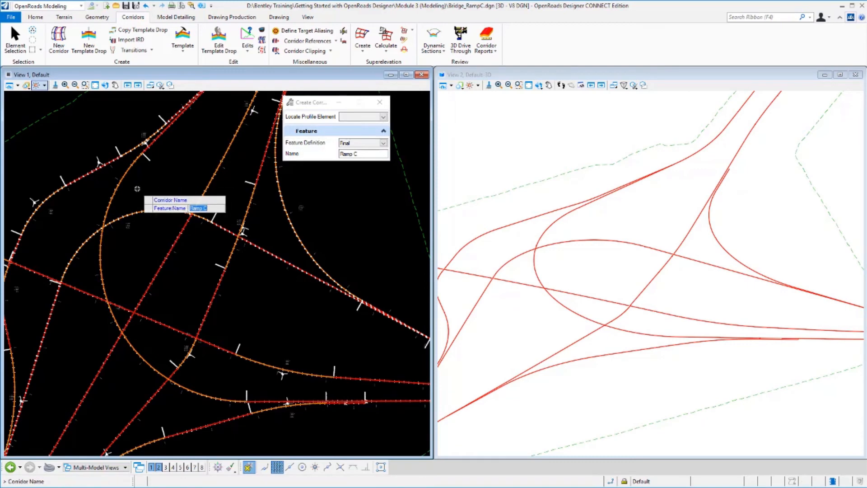
pyautogui.write('Bridge')
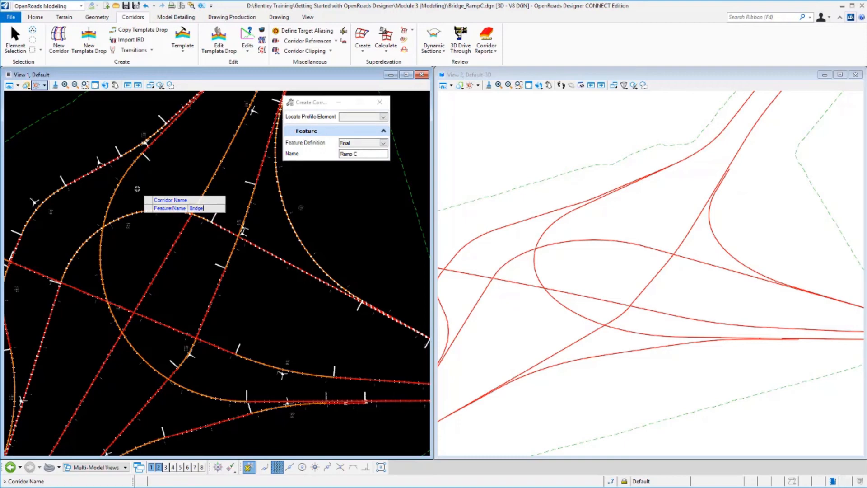
pyautogui.write('-Ramp')
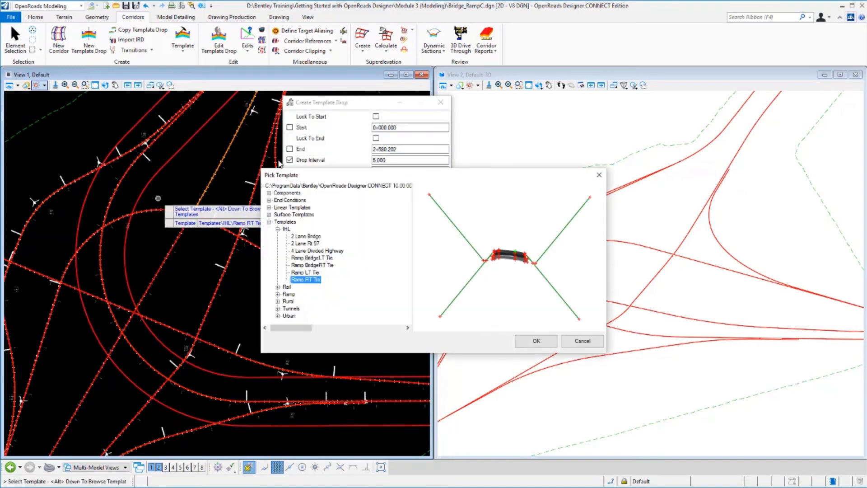
# Step: Drop the IHL Ramp BridgeRT Tie template from station 1000 to 1+550.000
pyautogui.click(311, 265)
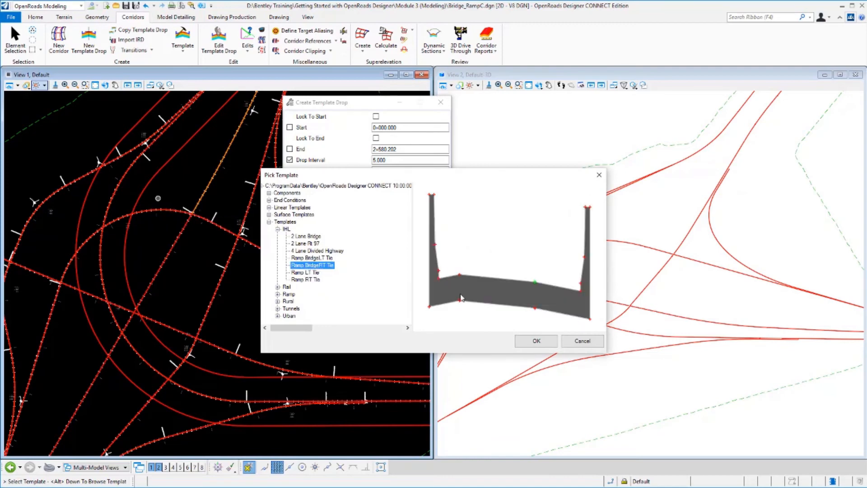
pyautogui.click(535, 341)
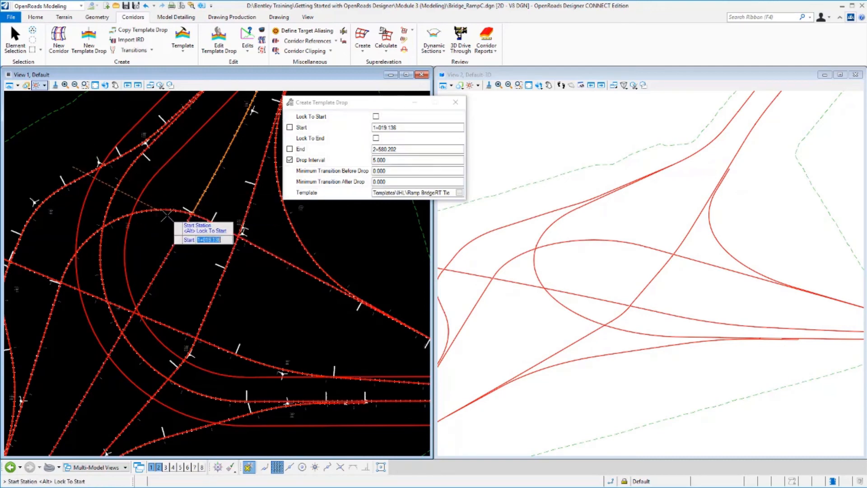
pyautogui.write('1000')
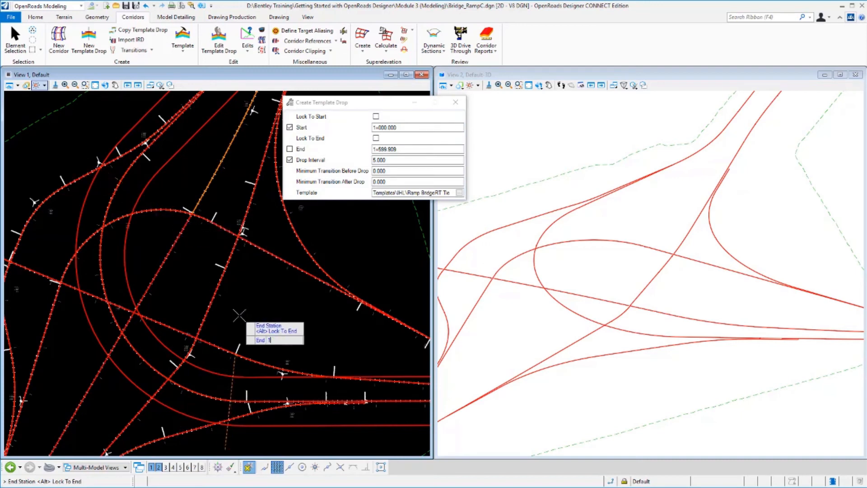
pyautogui.write('1+550.000')
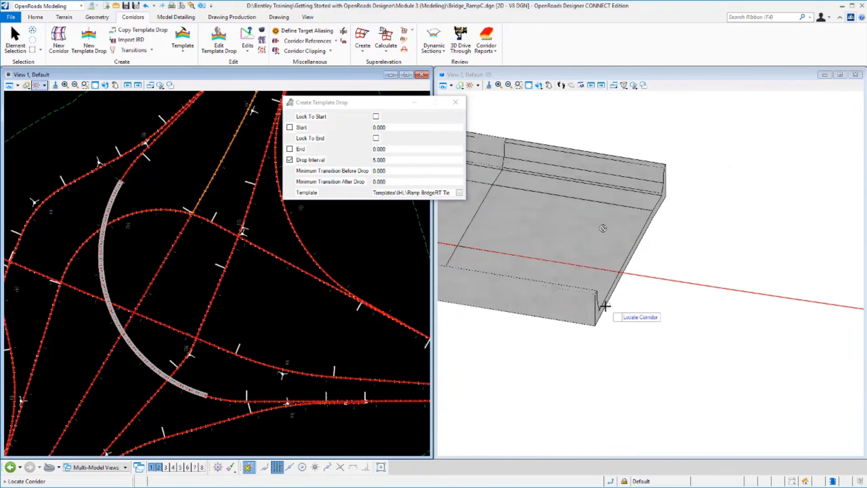
pyautogui.moveTo(668, 200)
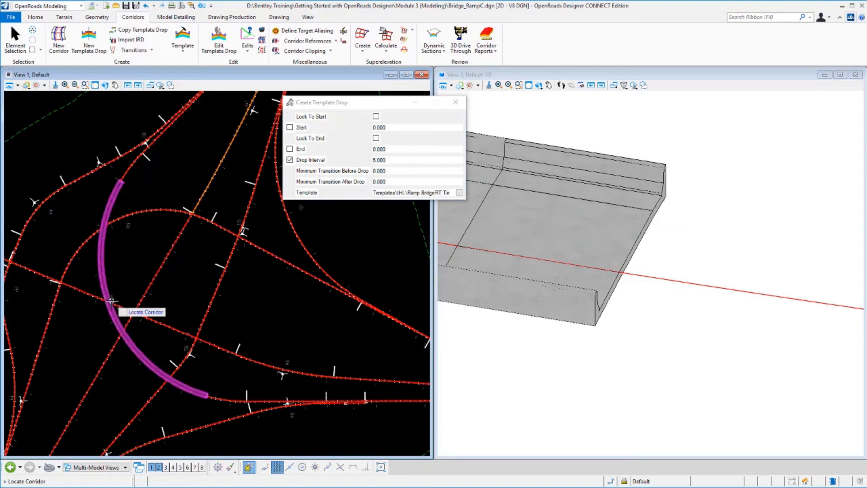
pyautogui.moveTo(113, 303)
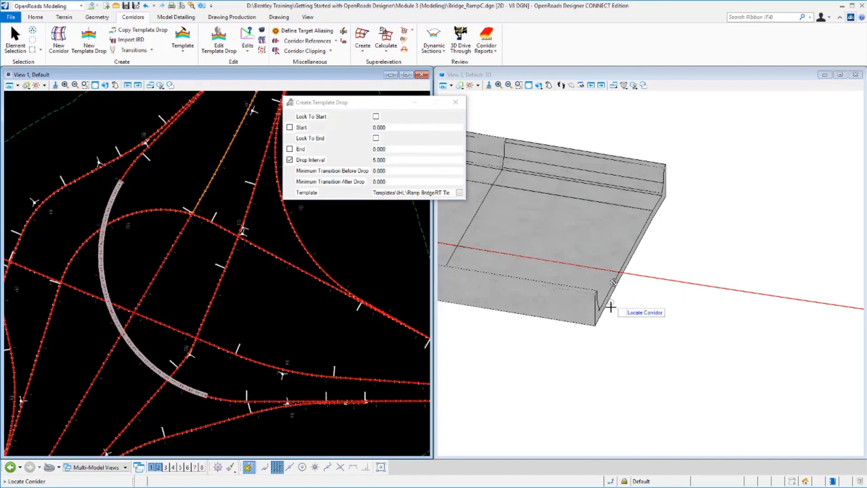
pyautogui.moveTo(609, 346)
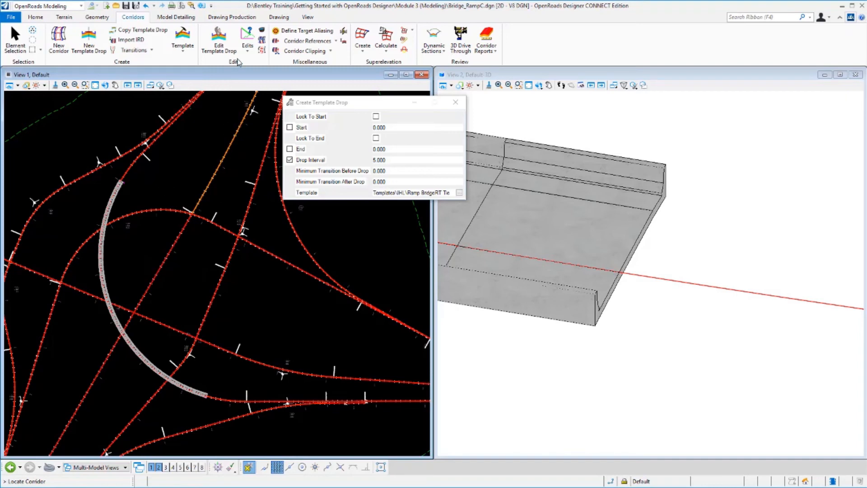
# Step: Start a parametric constraint on the bridge corridor, locked to start and end
pyautogui.click(247, 39)
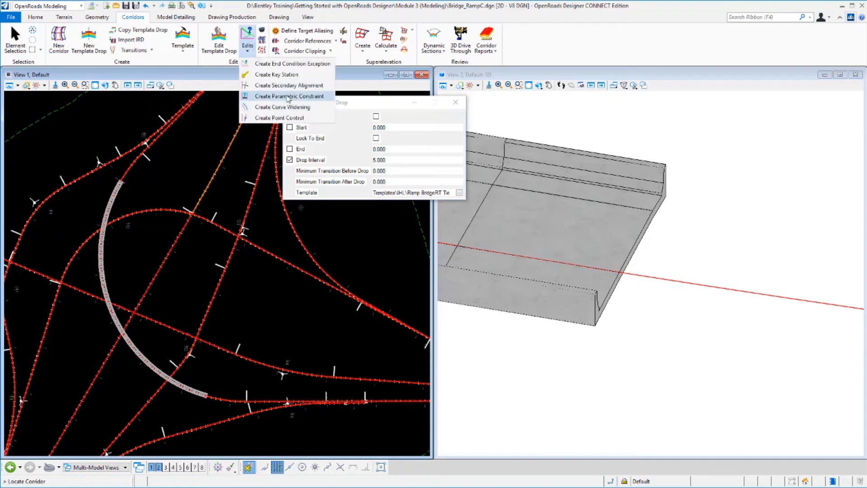
pyautogui.click(290, 96)
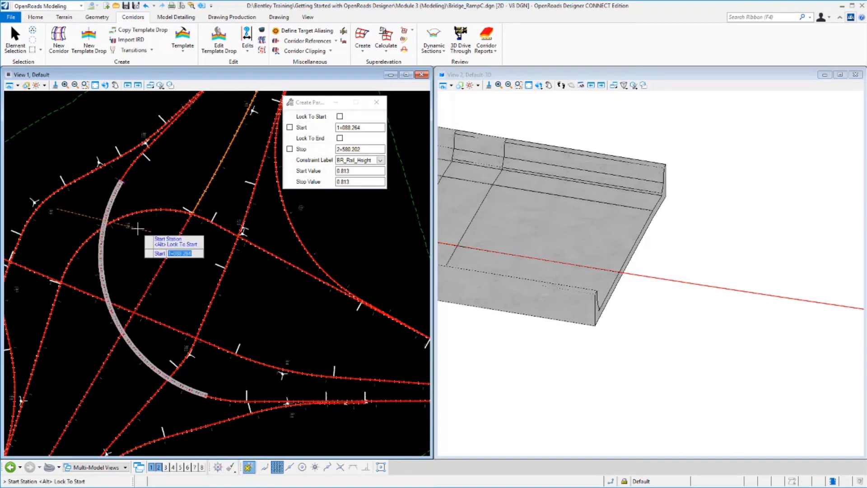
pyautogui.click(340, 116)
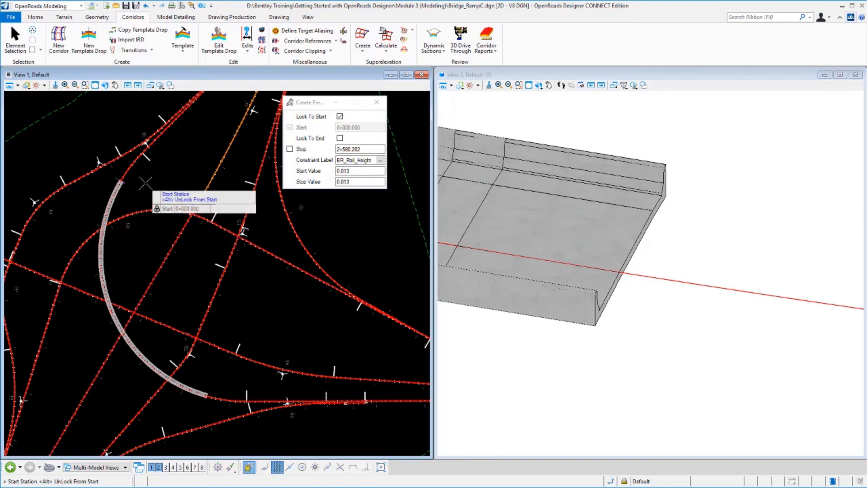
pyautogui.click(340, 138)
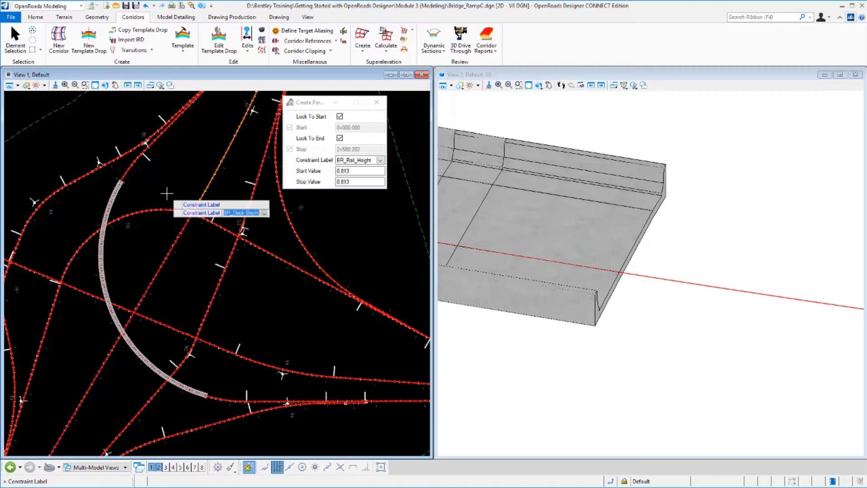
# Step: Apply BR_Deck_Depth with start and stop values of -2.400
pyautogui.click(380, 160)
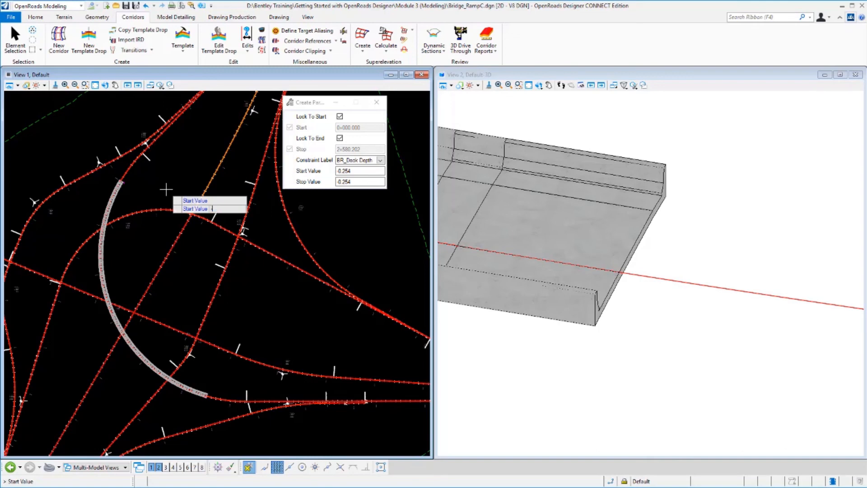
pyautogui.write('-2.400')
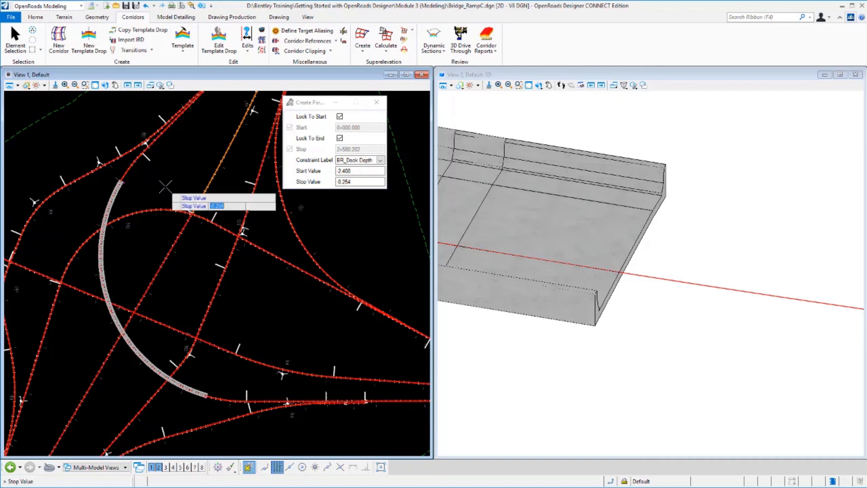
pyautogui.write('-2')
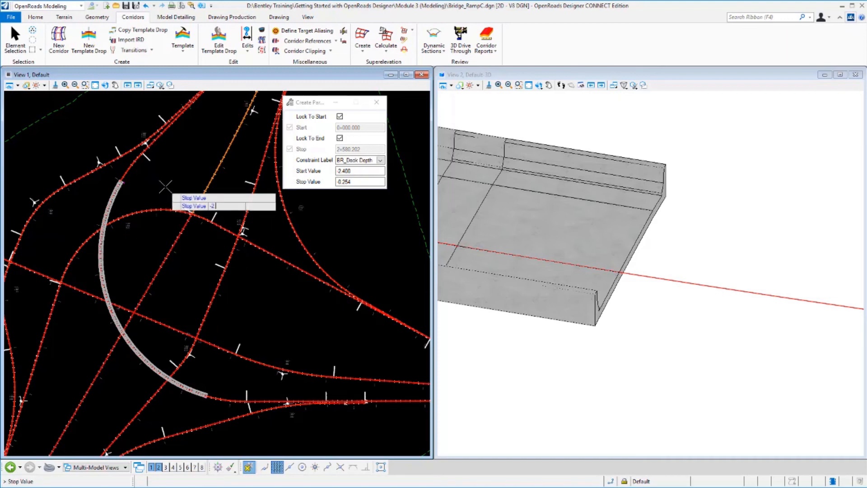
pyautogui.write('2.400')
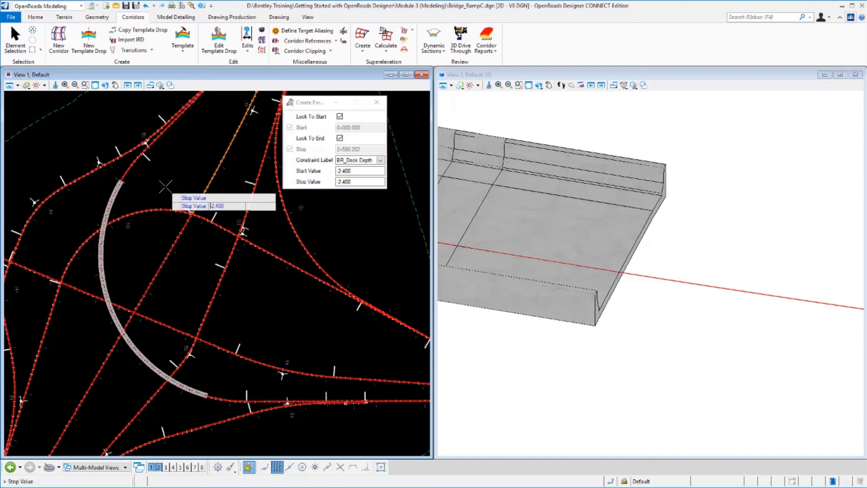
pyautogui.write('-2.400')
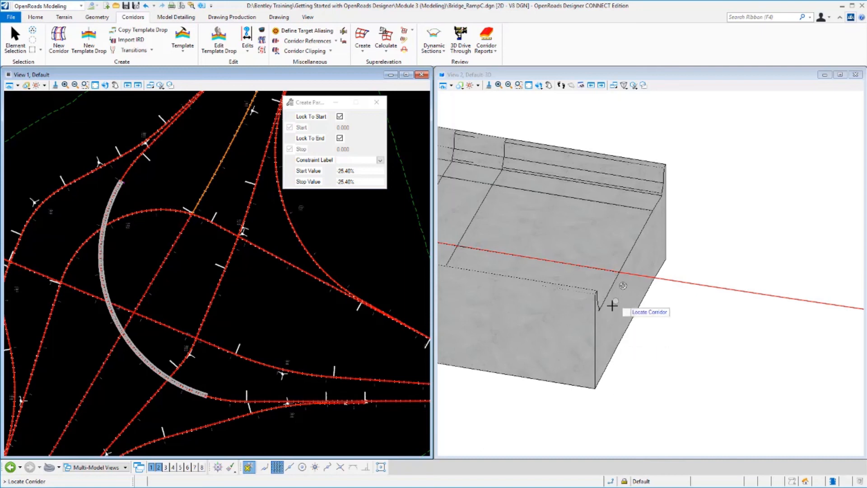
pyautogui.moveTo(610, 313)
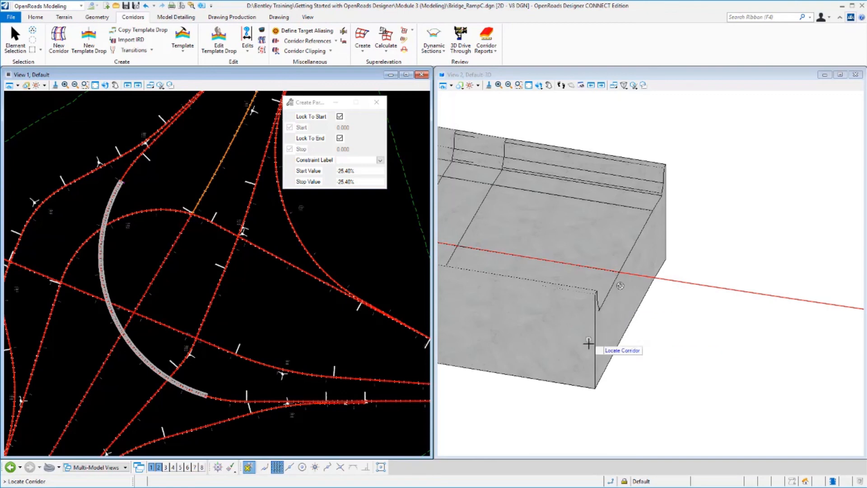
pyautogui.moveTo(627, 321)
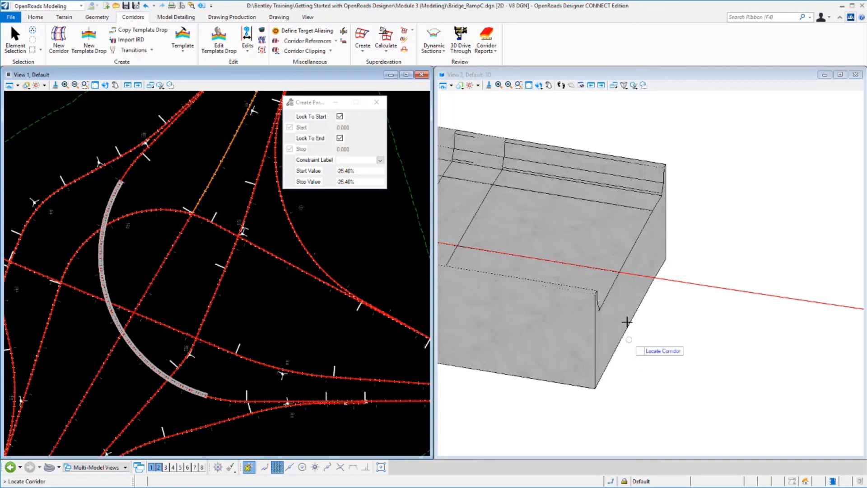
pyautogui.moveTo(626, 320)
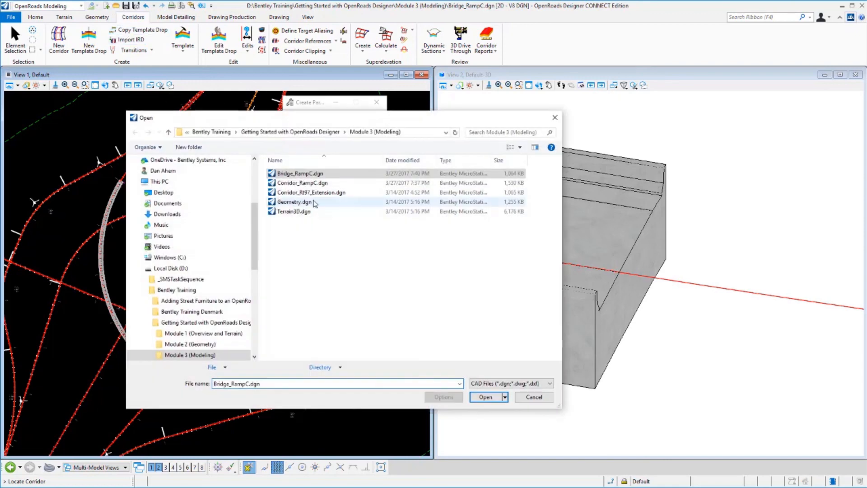
pyautogui.moveTo(310, 192)
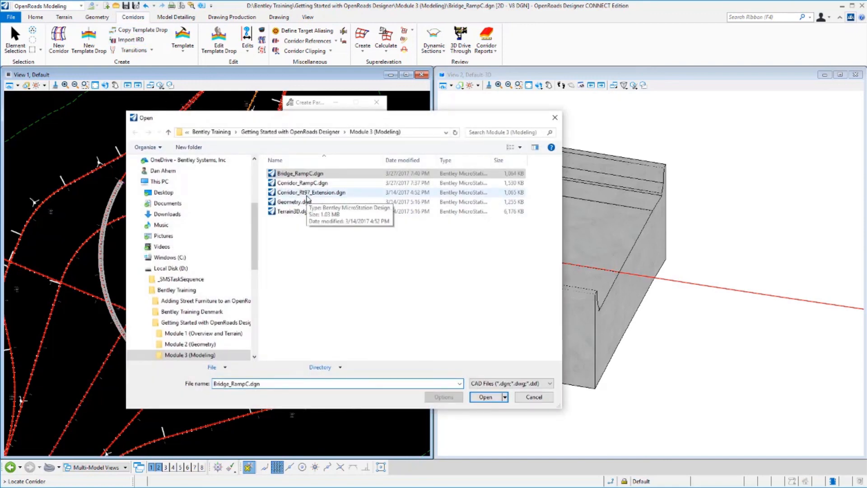
# Step: Open Corridor_Rt97_Extension.dgn and pick the Rt97 alignment for a new corridor
pyautogui.click(485, 397)
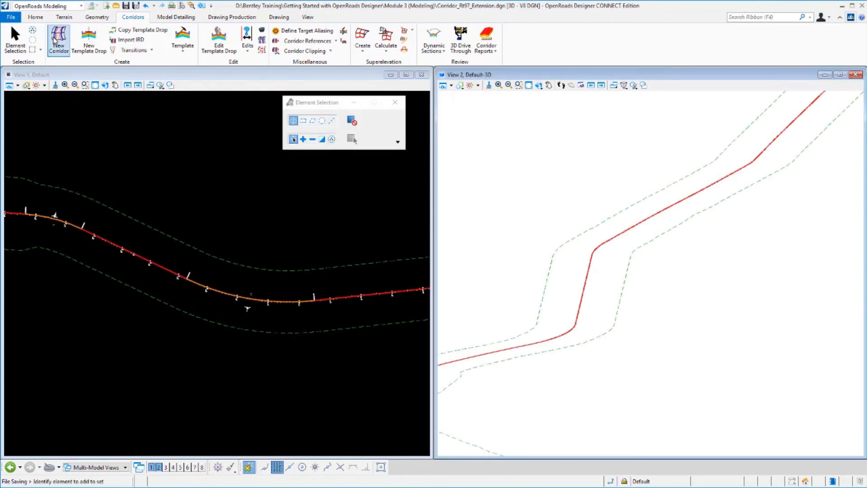
pyautogui.click(58, 39)
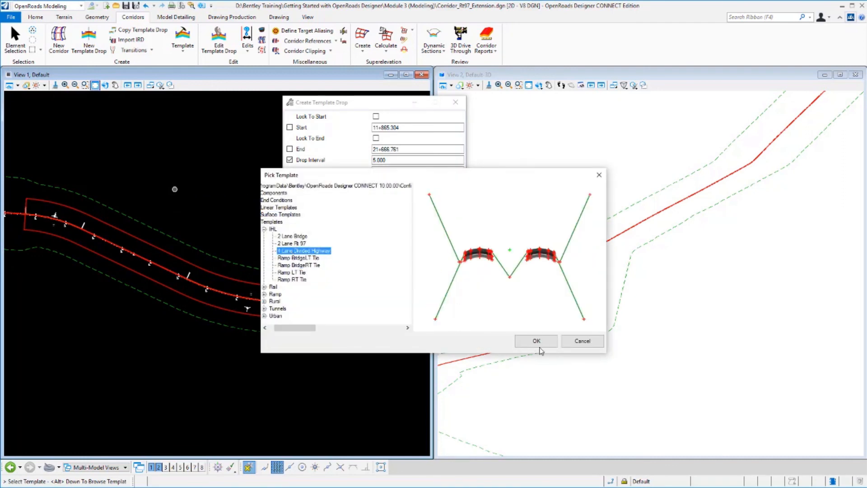
# Step: Use the 4 Lane Divided Highway template, locked to corridor start and end
pyautogui.click(536, 340)
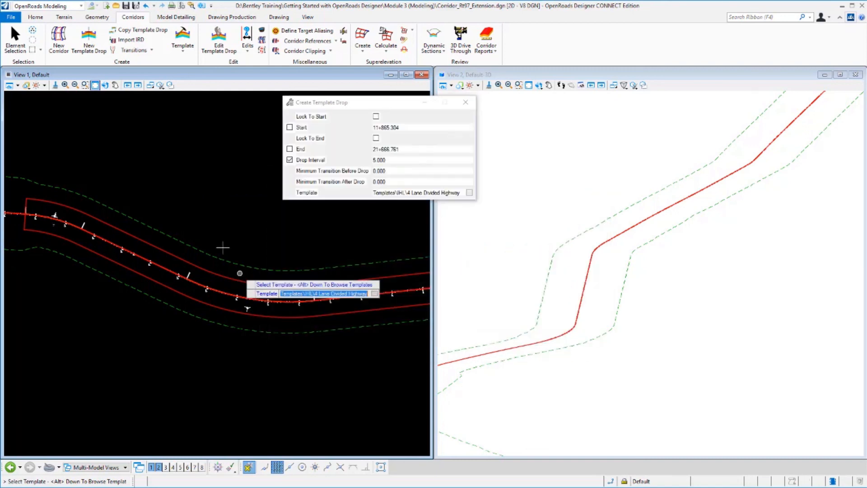
pyautogui.click(377, 116)
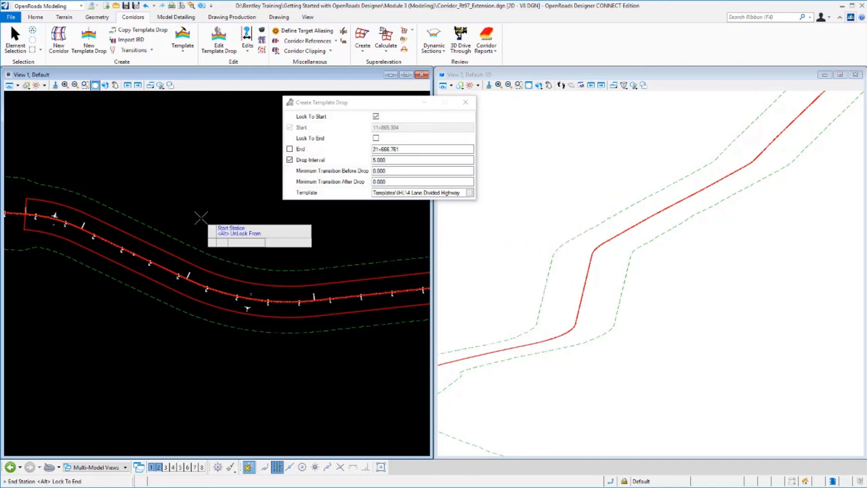
pyautogui.click(375, 138)
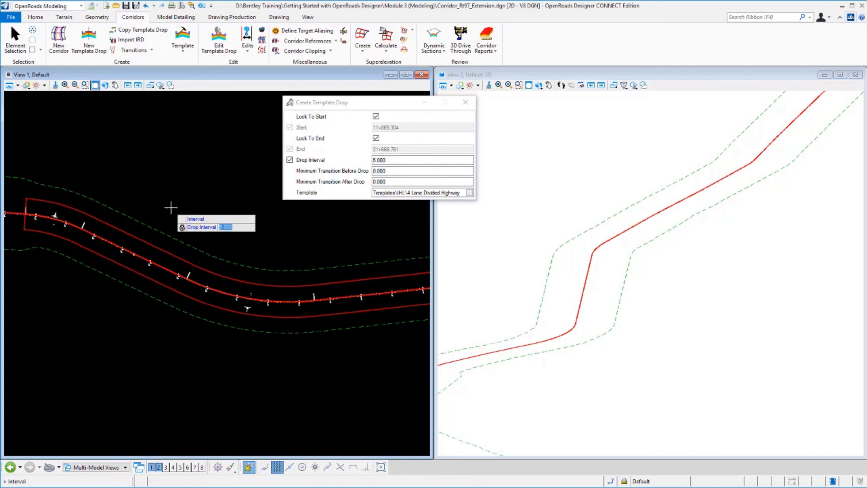